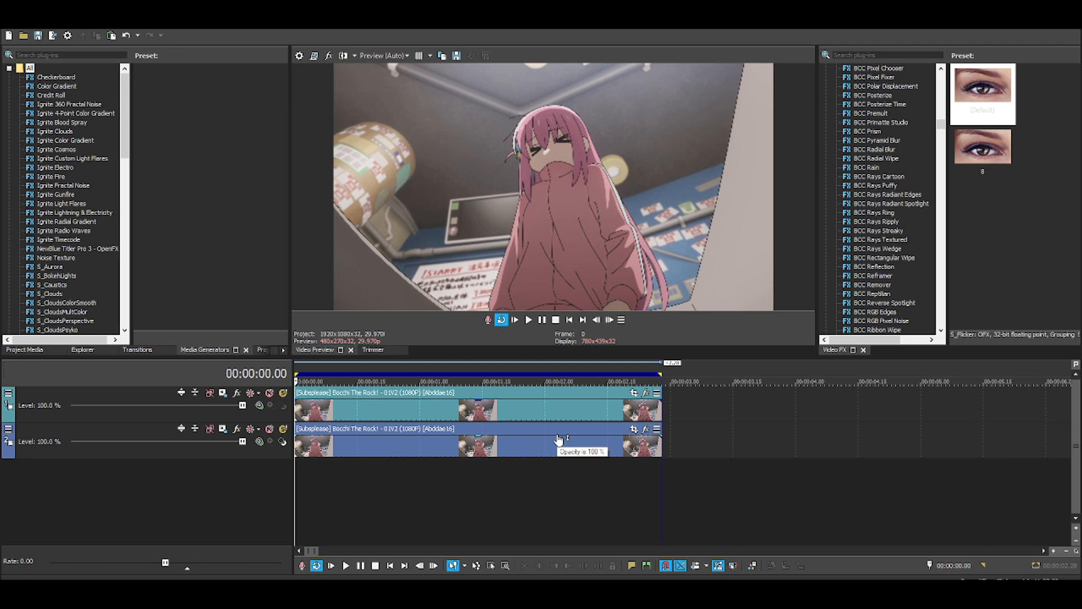
{"action": "mouse_move", "coordinate": [560, 439]}
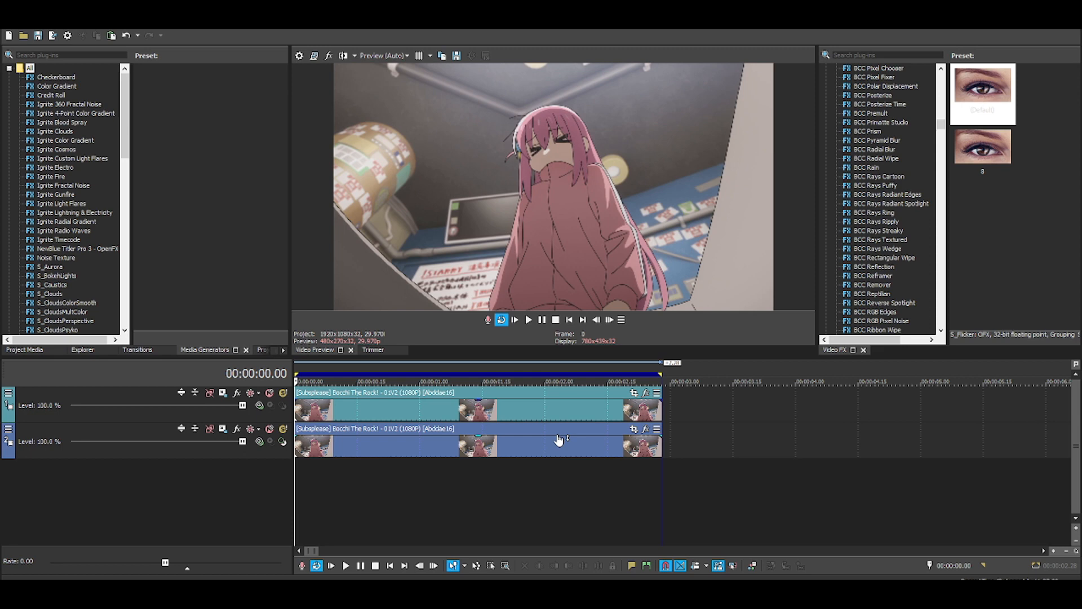
{"action": "mouse_move", "coordinate": [532, 442]}
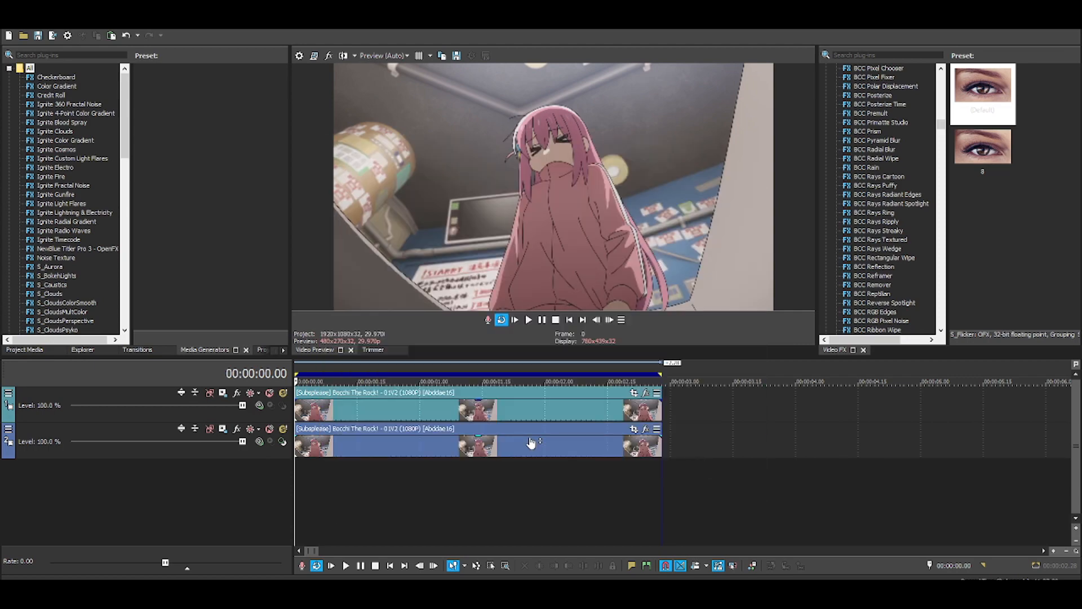
- Try applying the S_EdgeColorize pink and blue preset to the clip
{"action": "left_click", "coordinate": [874, 132]}
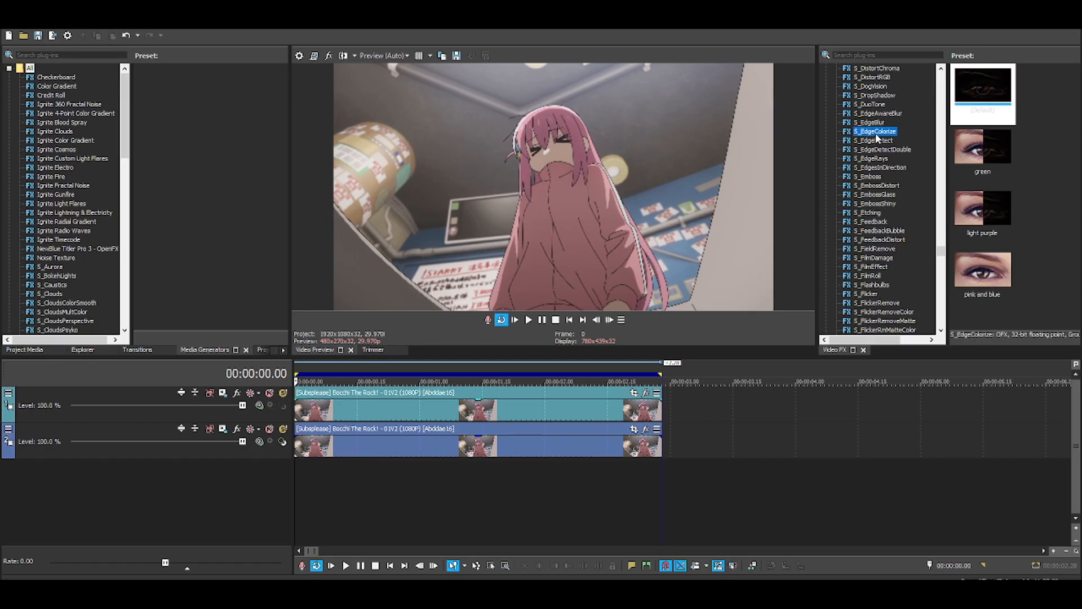
{"action": "left_click", "coordinate": [982, 270]}
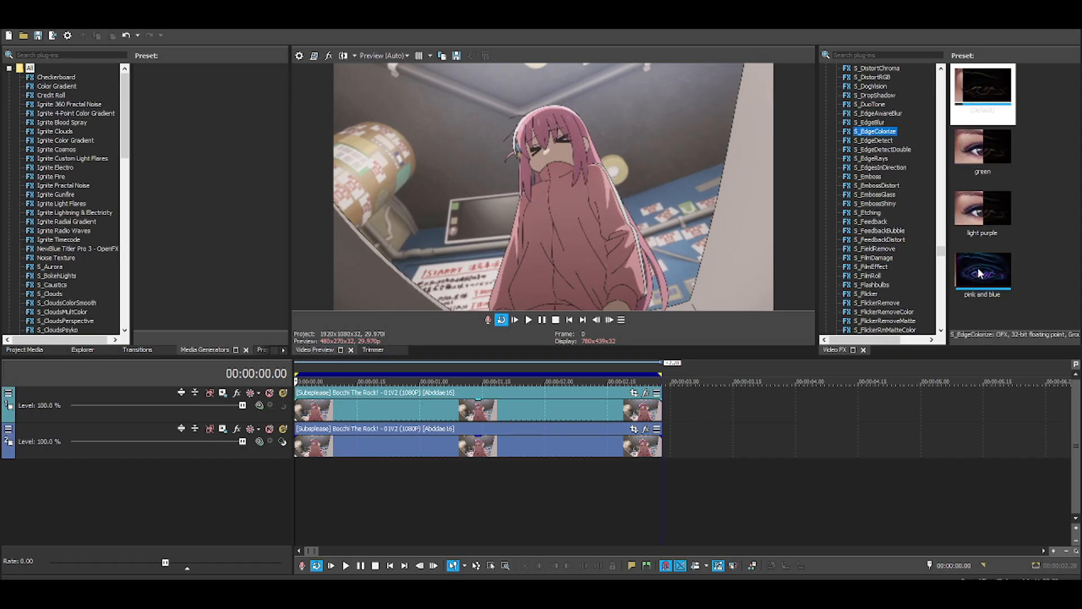
{"action": "double_click", "coordinate": [982, 269]}
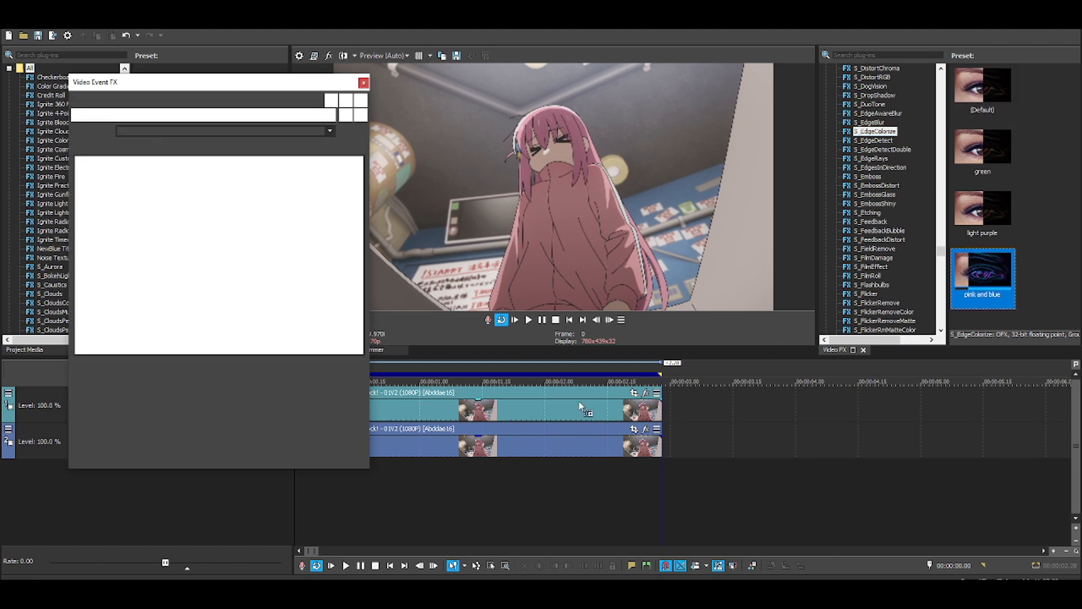
{"action": "double_click", "coordinate": [982, 268]}
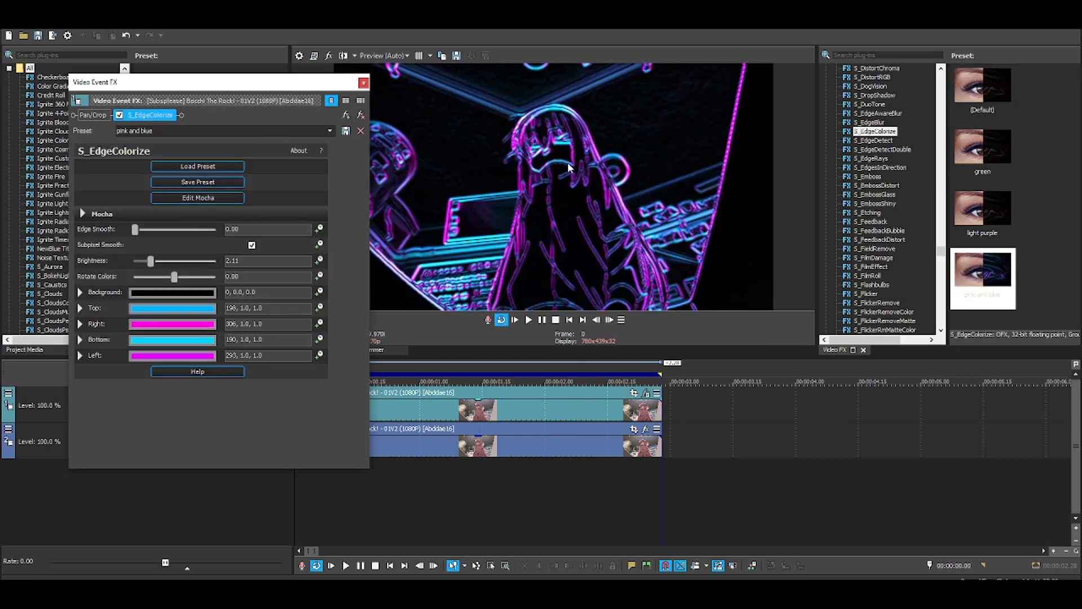
{"action": "mouse_move", "coordinate": [505, 143]}
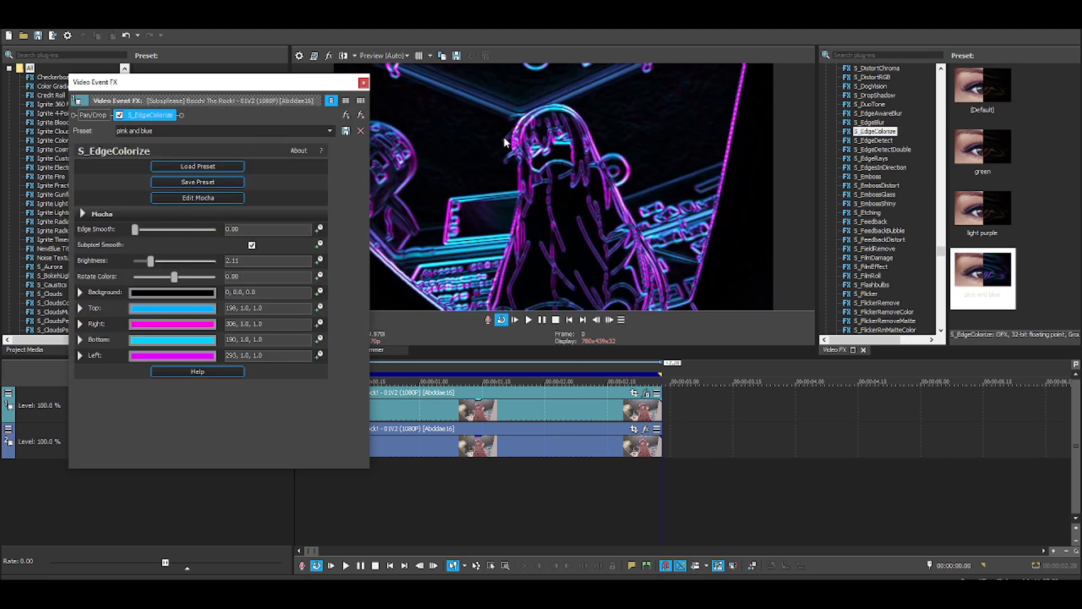
{"action": "left_click", "coordinate": [362, 83]}
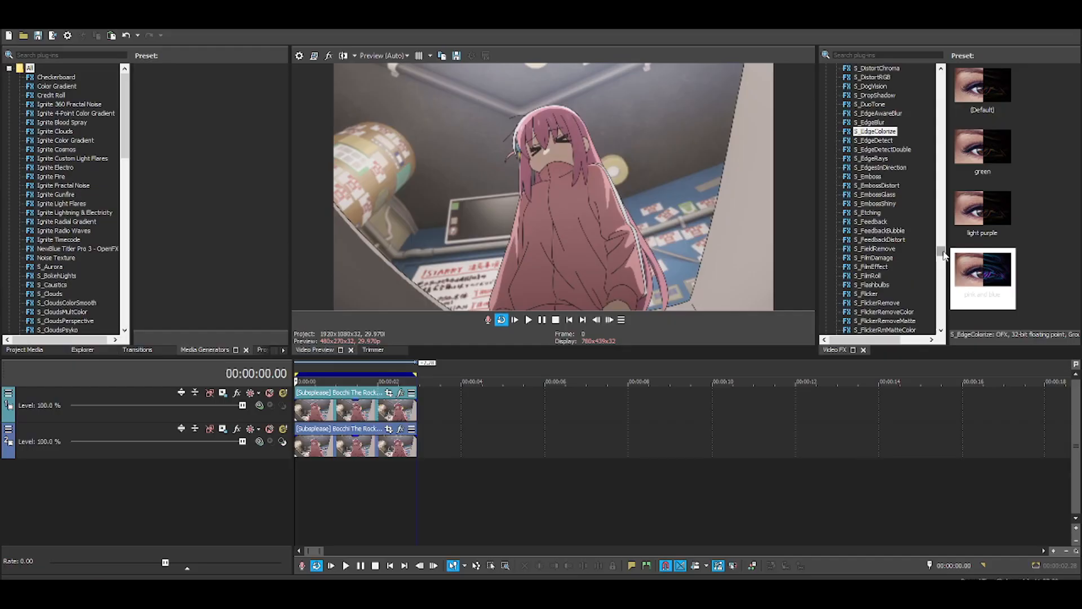
- Pick BCC DV Fixer from the Video FX list and select the bottom clip copy
{"action": "scroll", "scroll_direction": "up", "scroll_amount": 3}
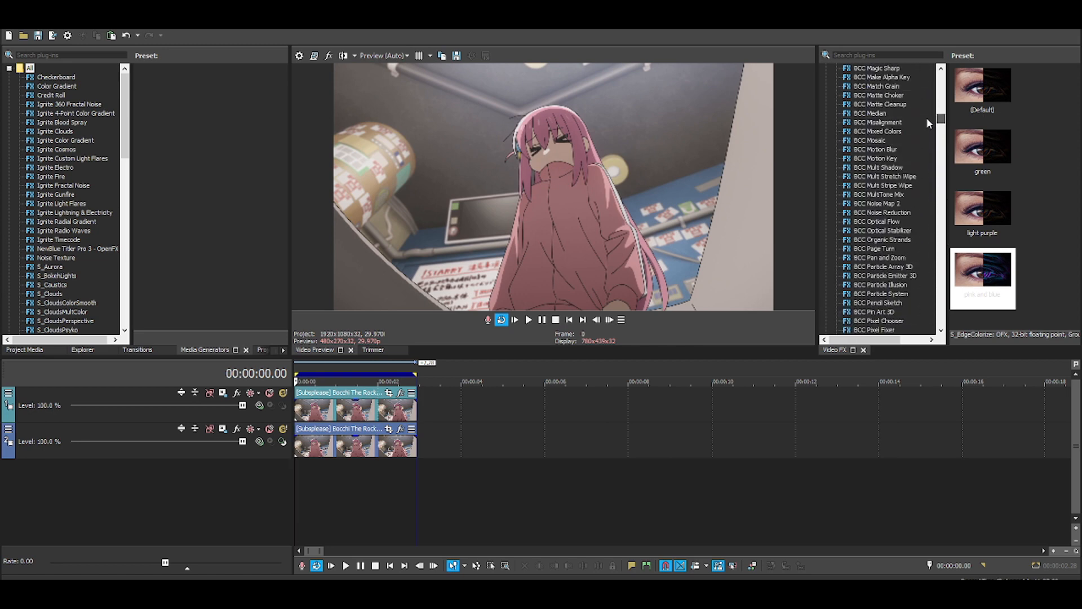
{"action": "scroll", "scroll_direction": "up", "scroll_amount": 3}
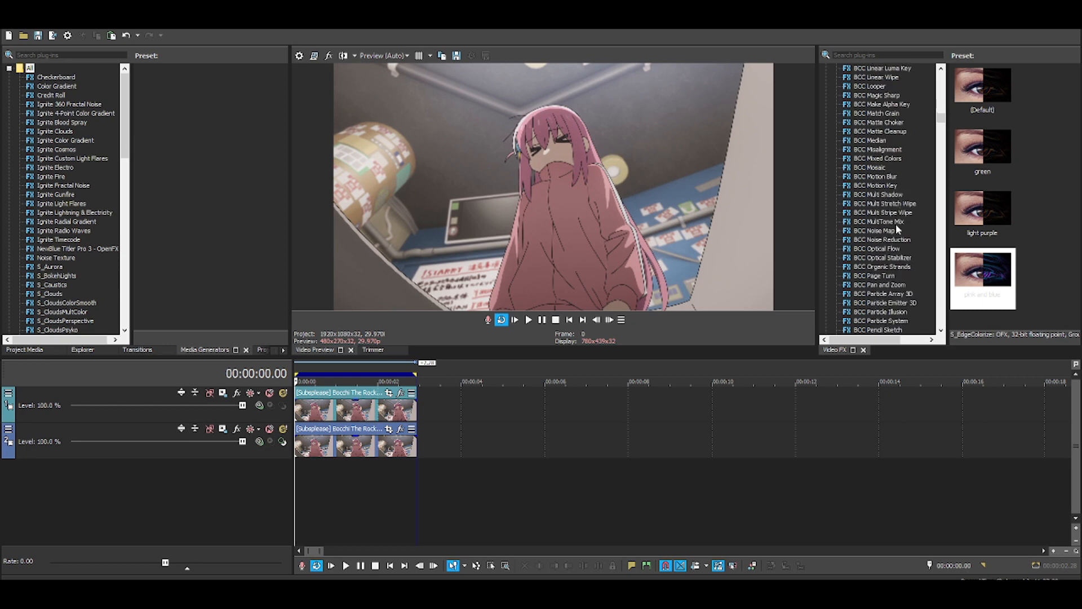
{"action": "scroll", "scroll_direction": "down", "scroll_amount": 3}
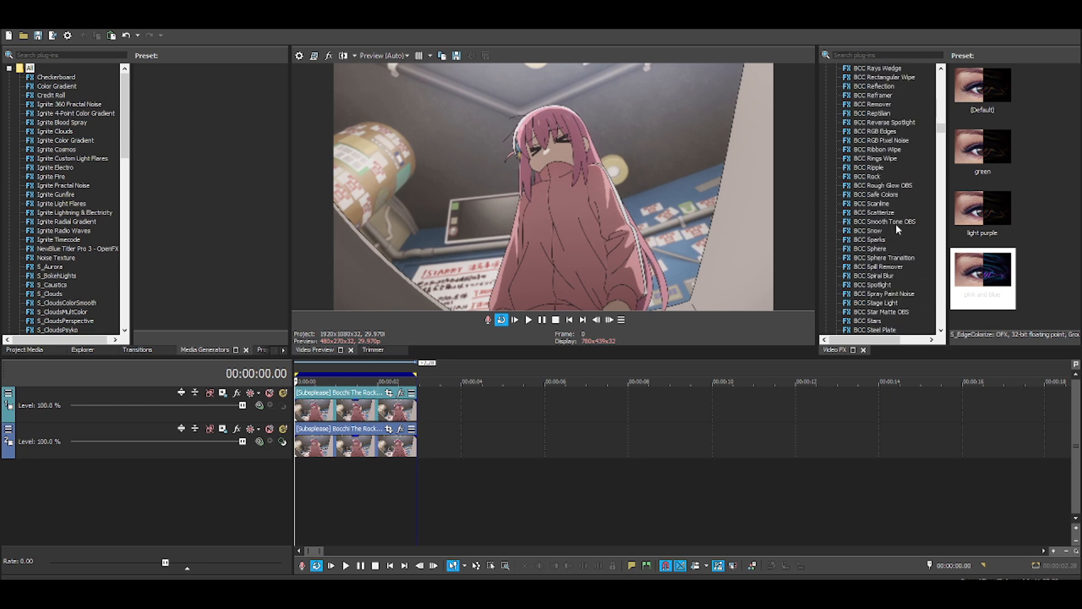
{"action": "scroll", "scroll_direction": "up", "scroll_amount": 3}
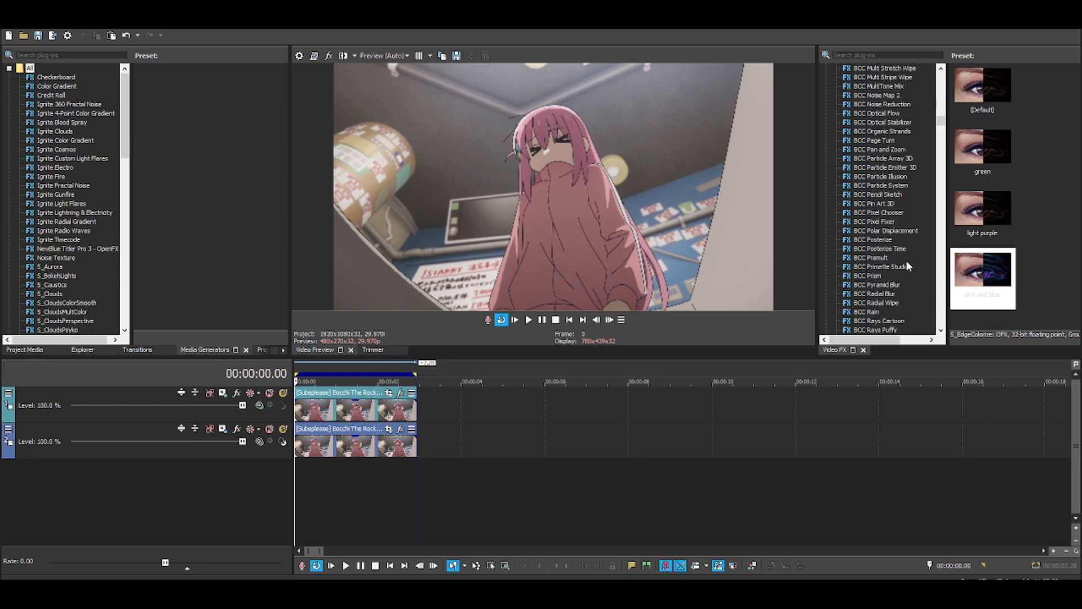
{"action": "scroll", "scroll_direction": "up", "scroll_amount": 3}
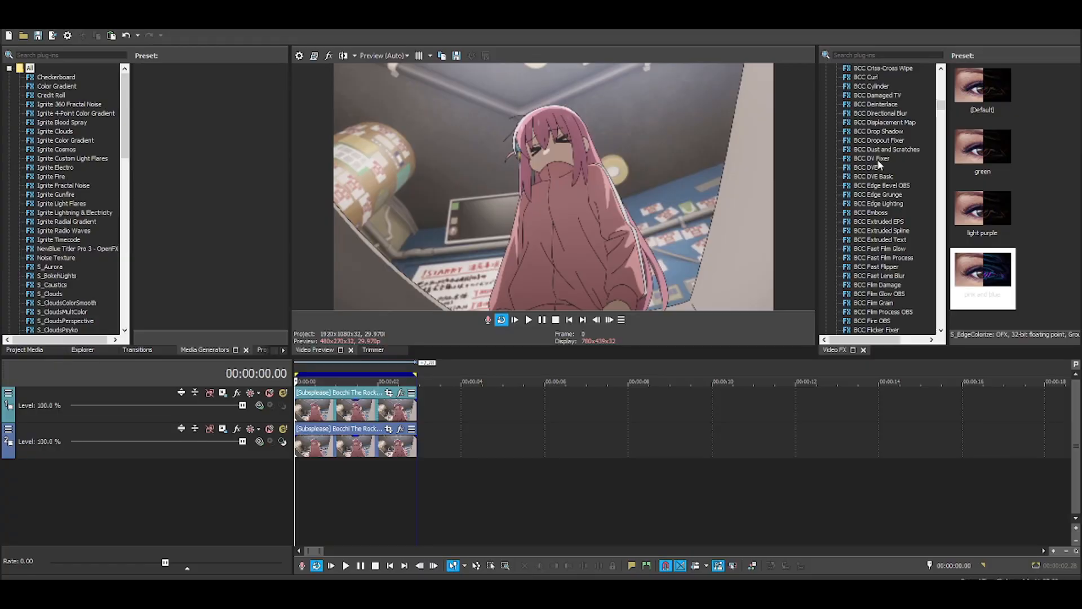
{"action": "left_click", "coordinate": [873, 158]}
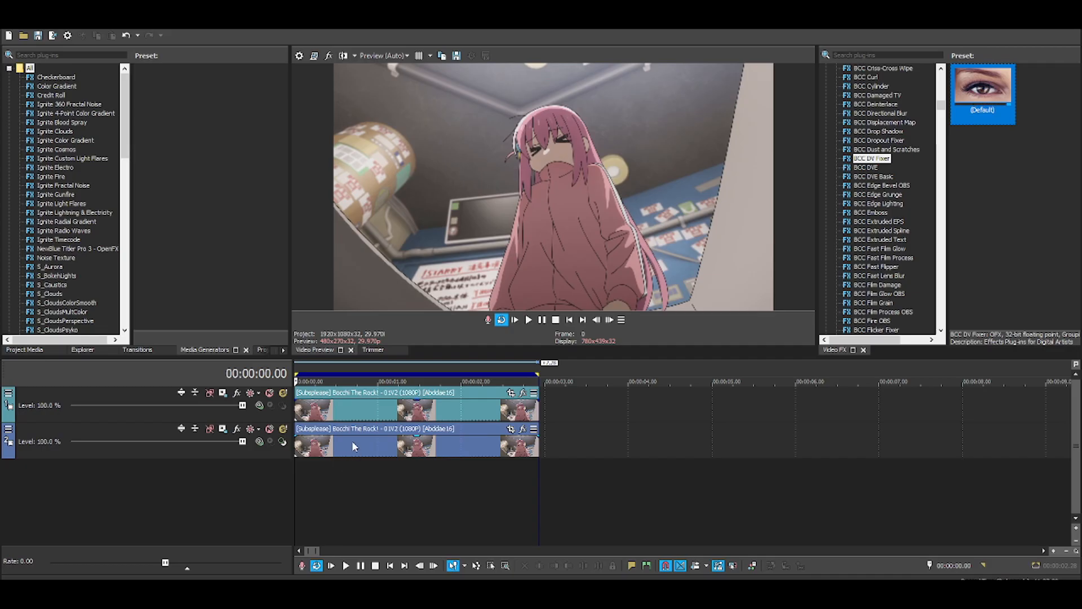
{"action": "mouse_move", "coordinate": [390, 449]}
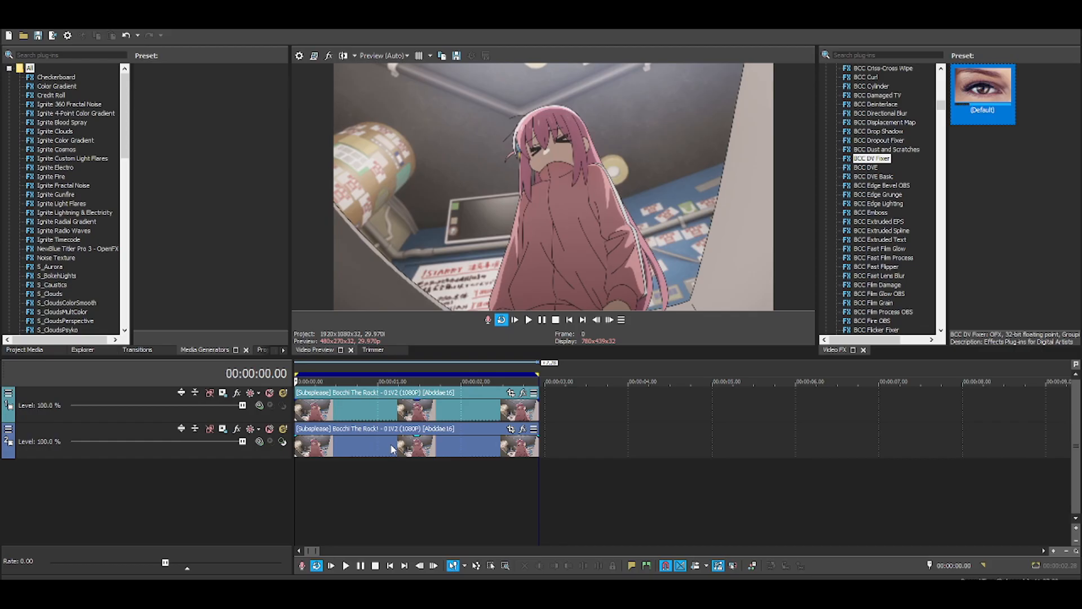
{"action": "left_click", "coordinate": [397, 407]}
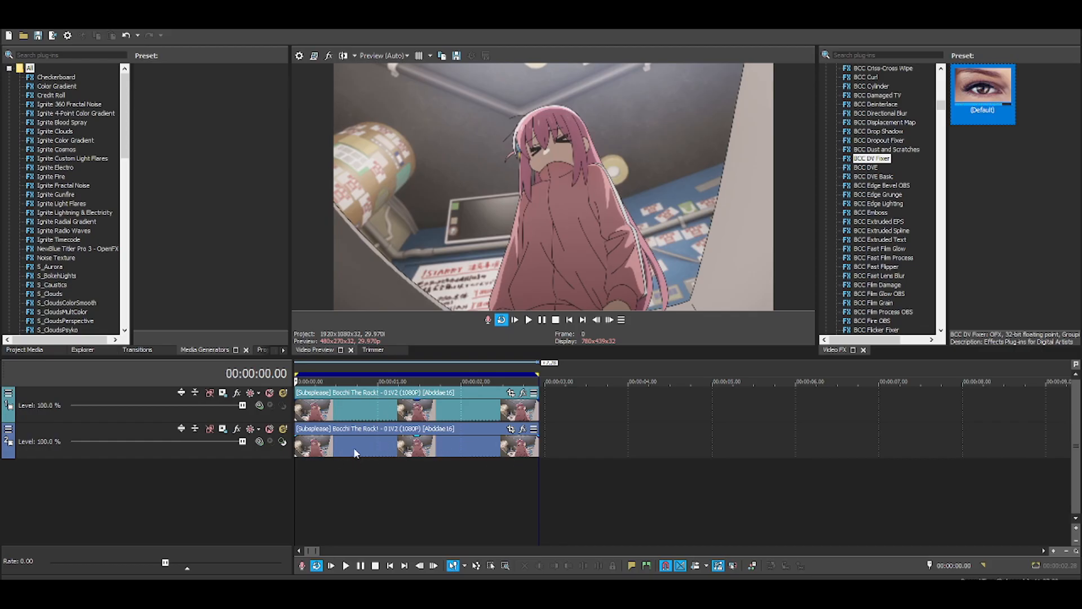
{"action": "mouse_move", "coordinate": [384, 446]}
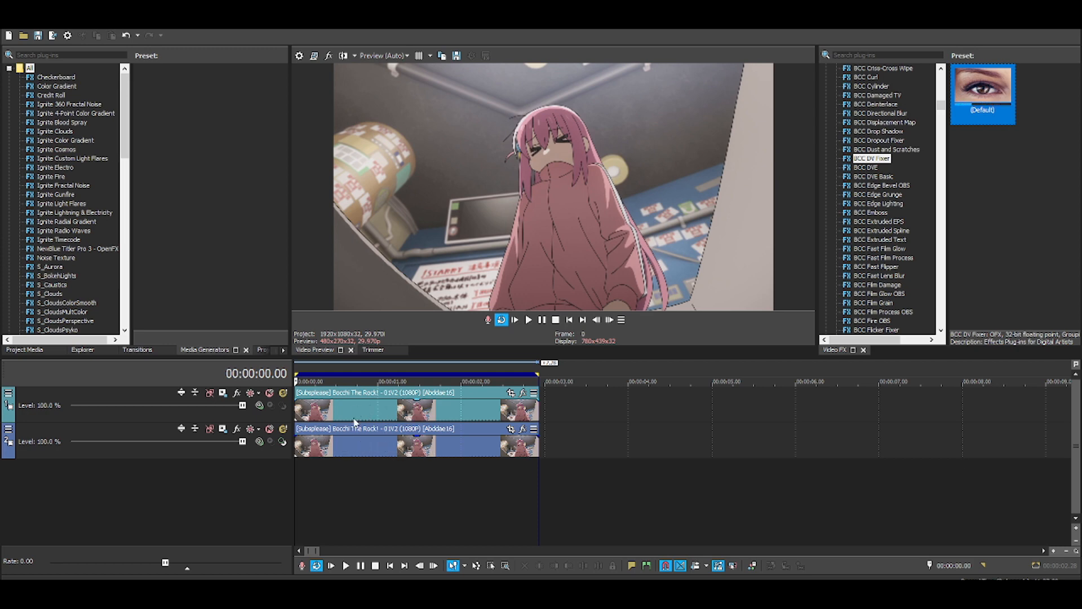
{"action": "mouse_move", "coordinate": [459, 336]}
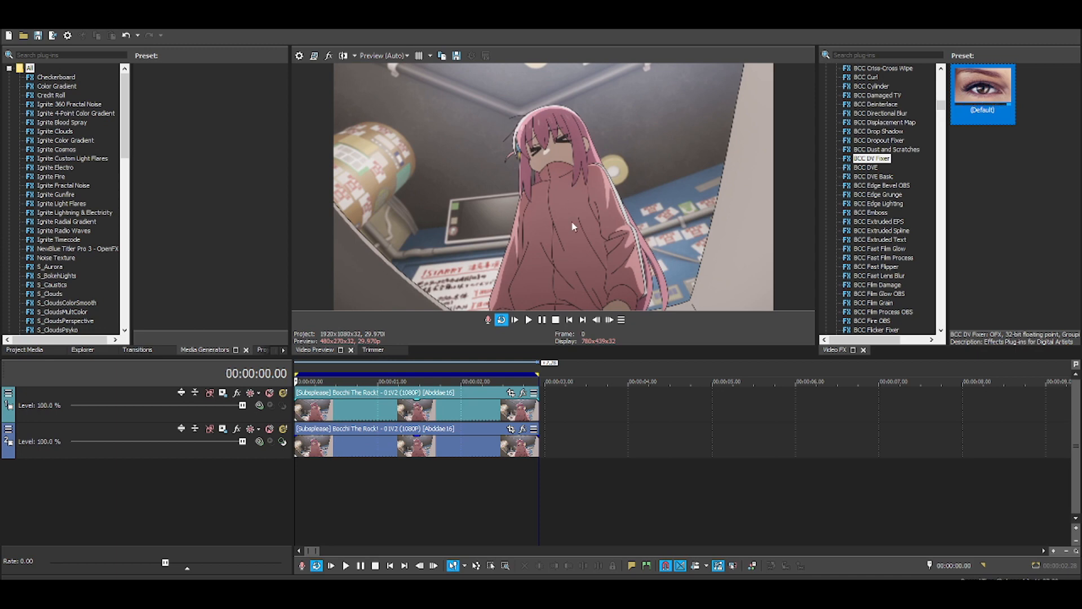
{"action": "mouse_move", "coordinate": [622, 218]}
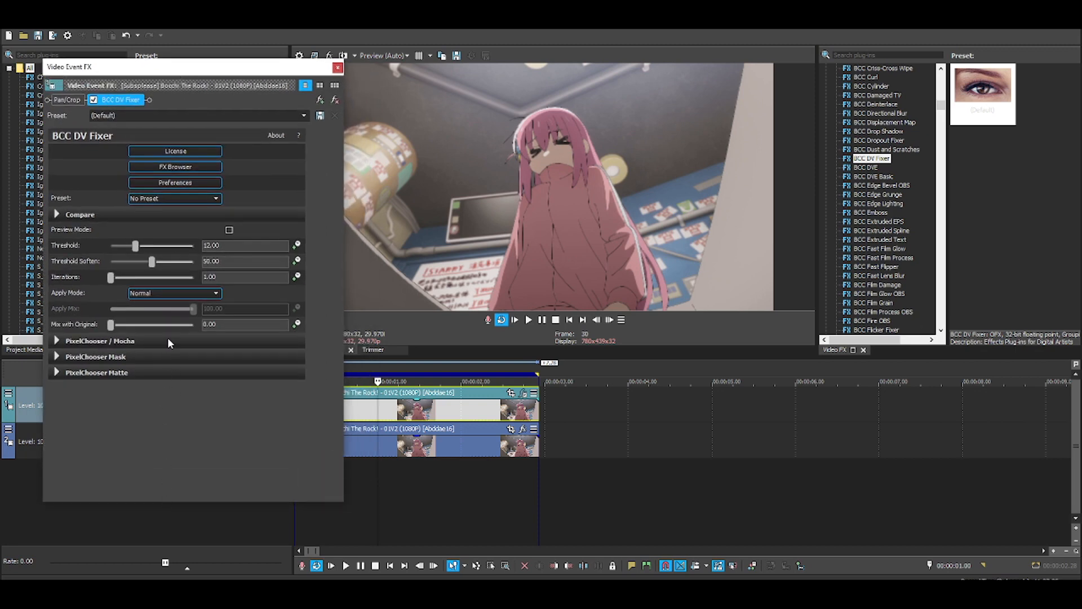
{"action": "mouse_move", "coordinate": [225, 234]}
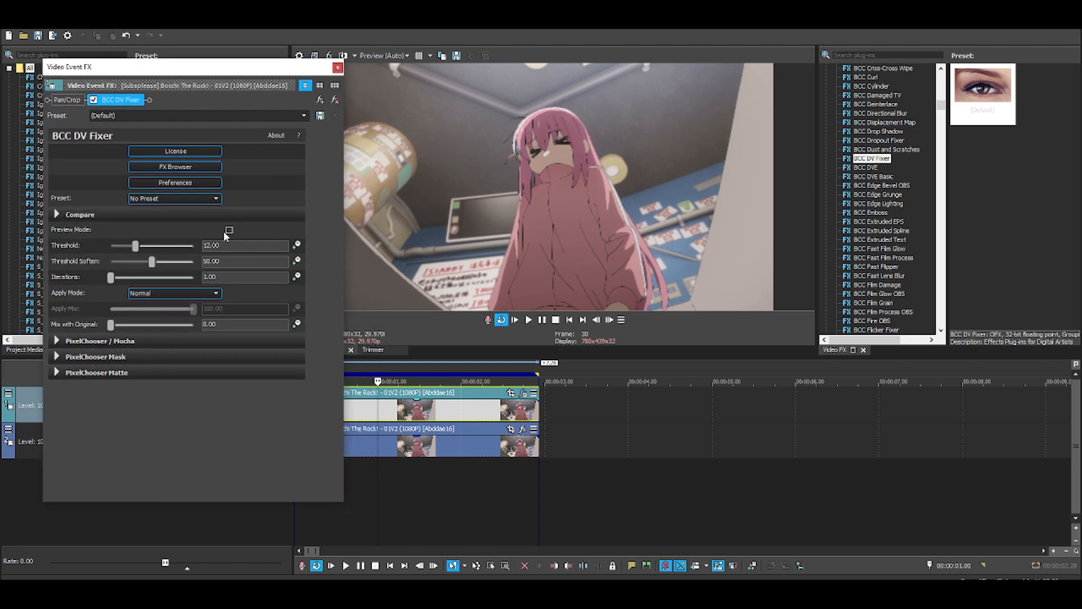
- Show edges only, zero the softness, and tune the DV Fixer threshold to 4.08
{"action": "left_click", "coordinate": [230, 230]}
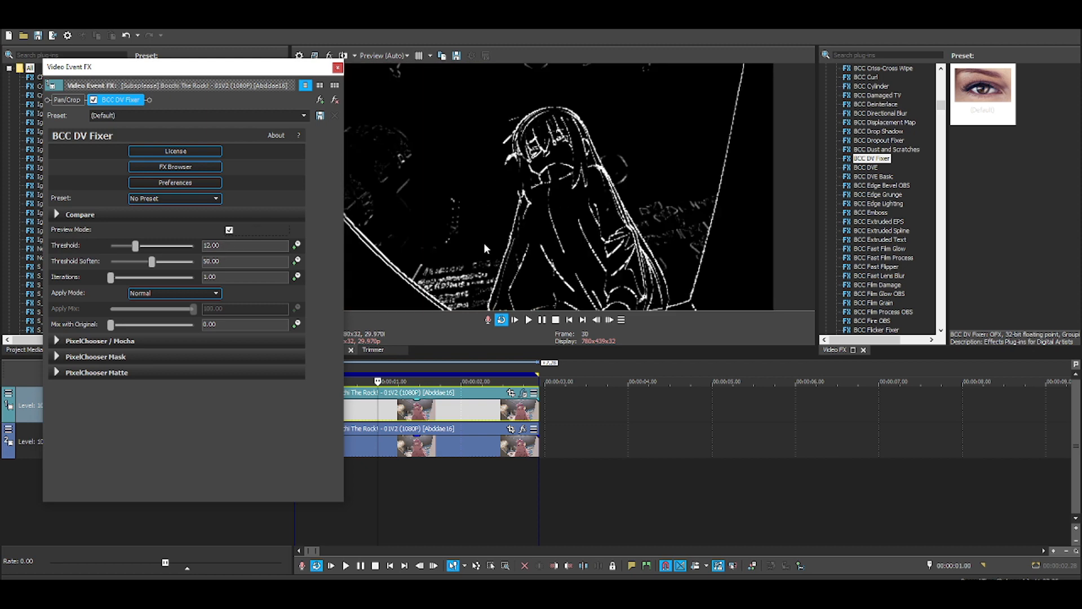
{"action": "mouse_move", "coordinate": [470, 287]}
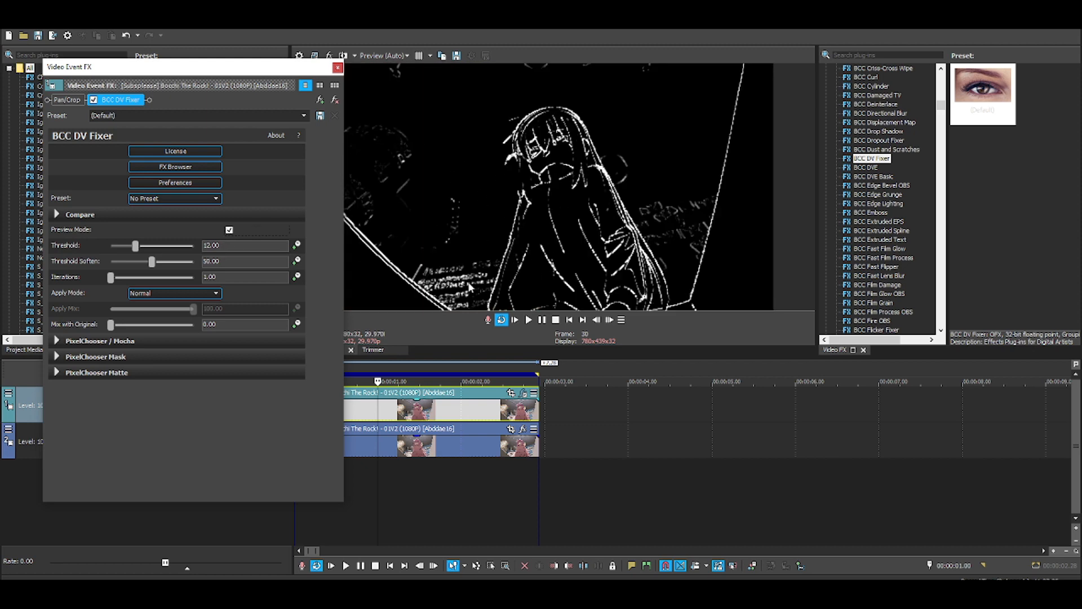
{"action": "mouse_move", "coordinate": [501, 176]}
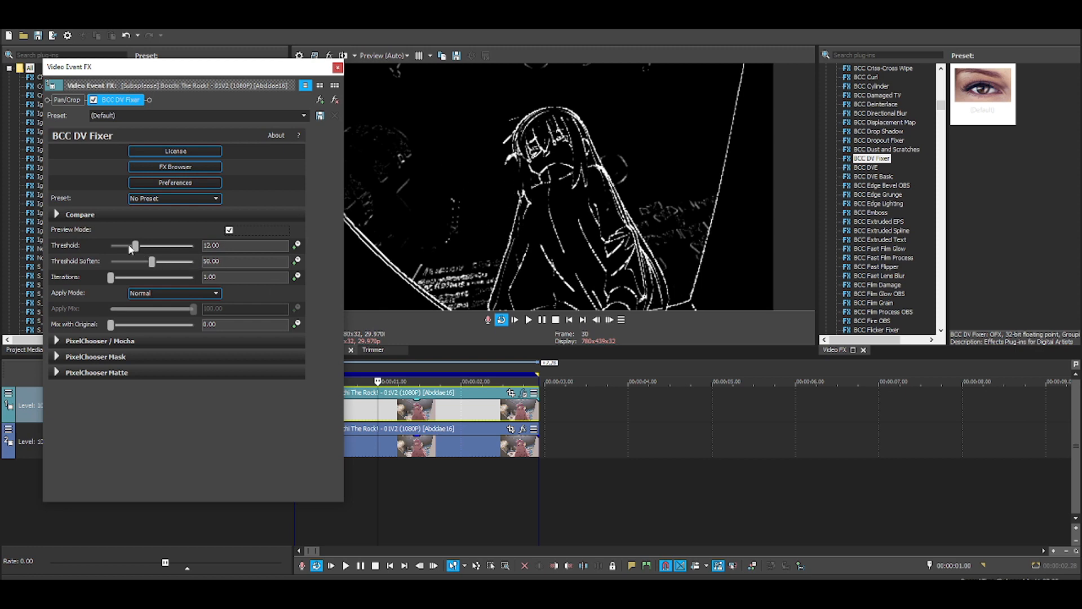
{"action": "mouse_move", "coordinate": [155, 268]}
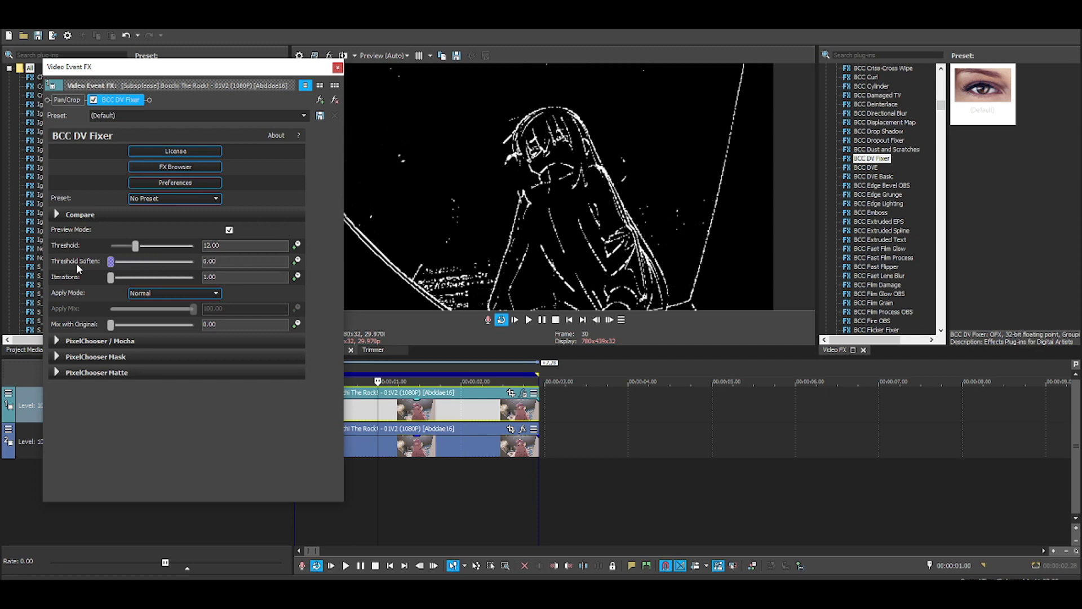
{"action": "left_click_drag", "start_coordinate": [135, 246], "coordinate": [133, 246]}
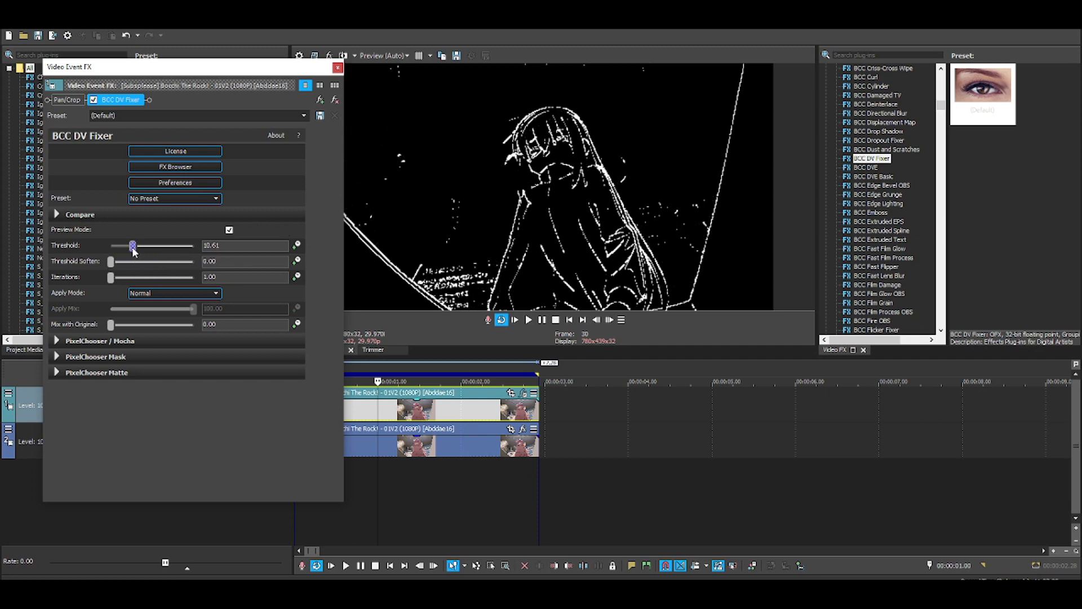
{"action": "left_click_drag", "start_coordinate": [133, 246], "coordinate": [129, 246]}
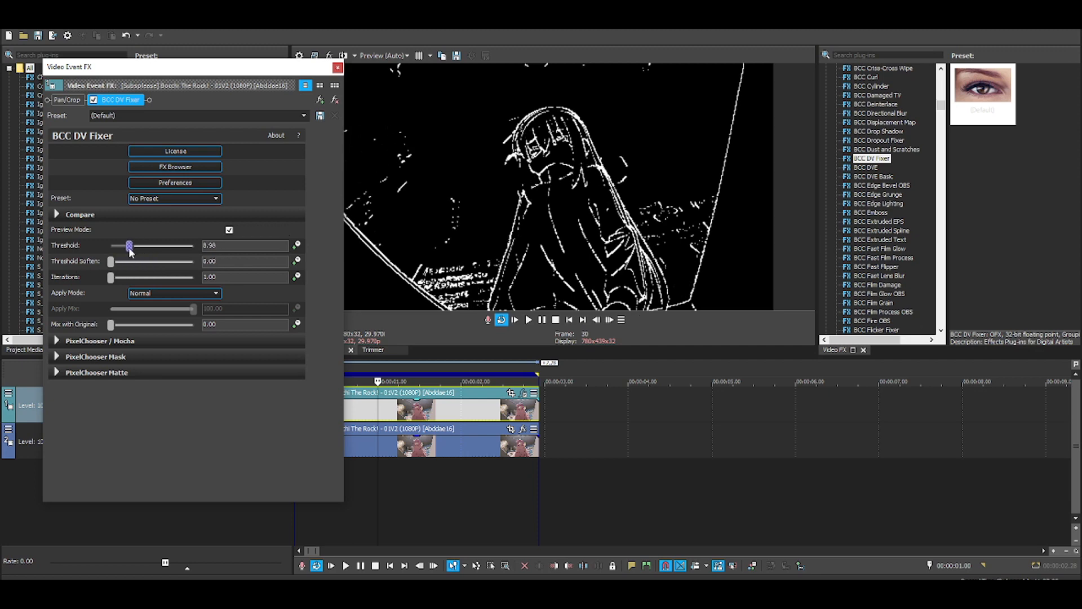
{"action": "left_click_drag", "start_coordinate": [128, 246], "coordinate": [120, 245]}
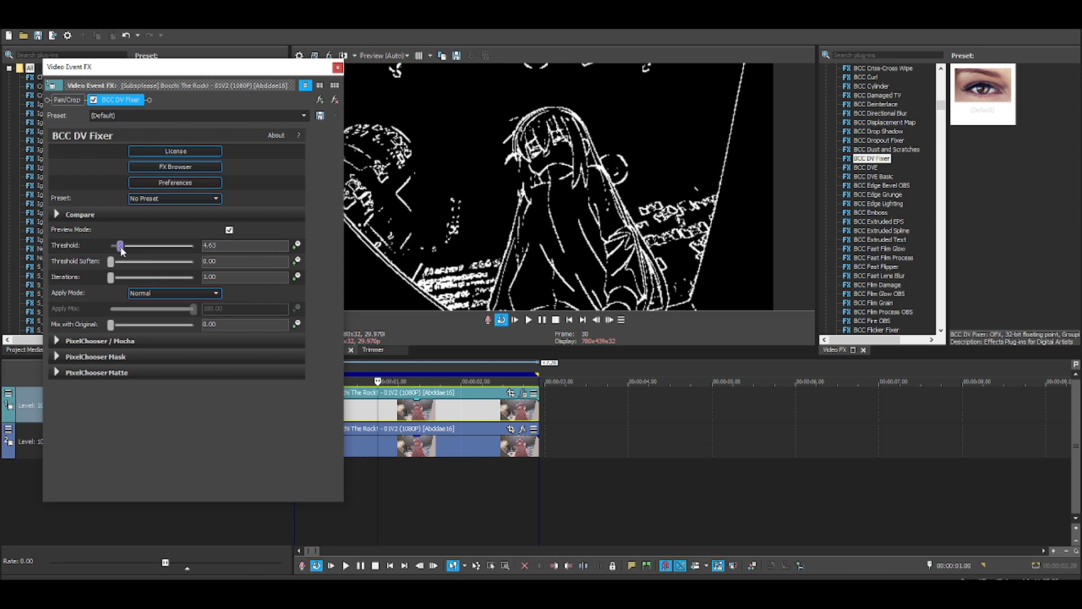
{"action": "left_click_drag", "start_coordinate": [121, 245], "coordinate": [119, 245]}
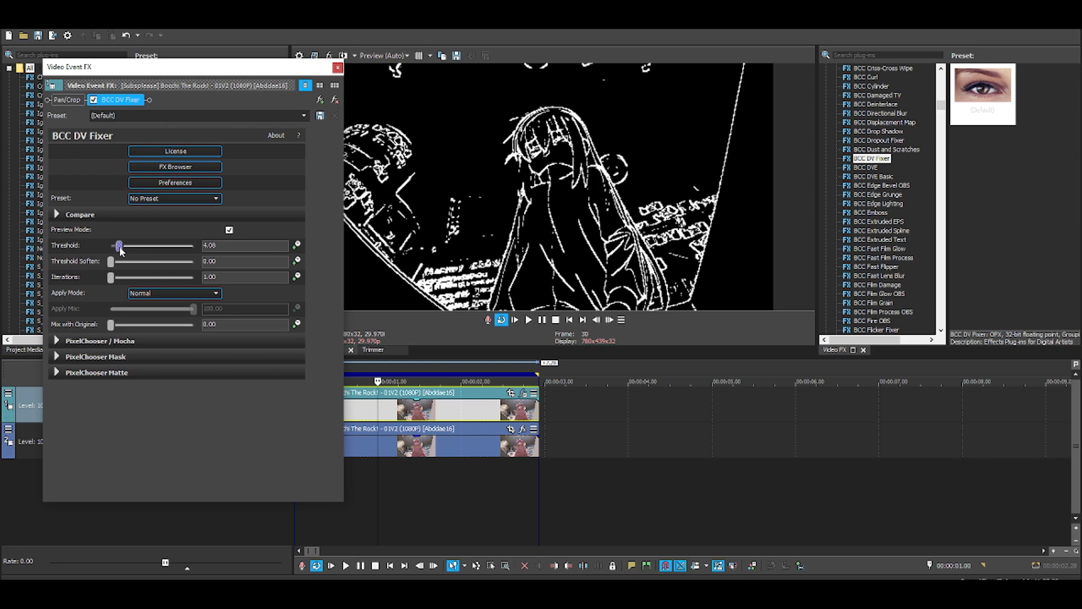
{"action": "left_click_drag", "start_coordinate": [119, 245], "coordinate": [127, 246]}
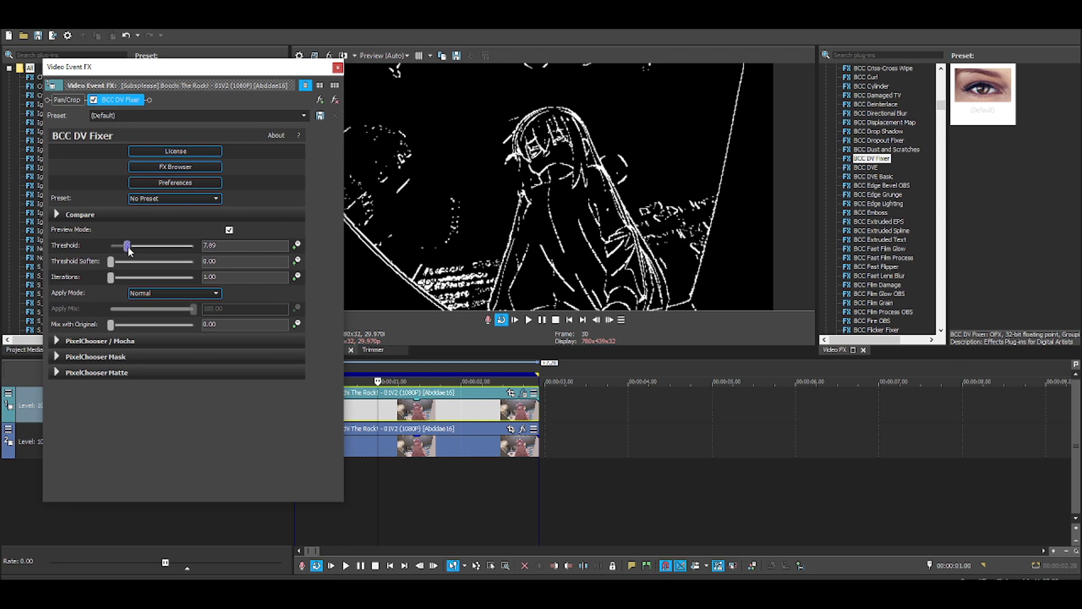
{"action": "left_click_drag", "start_coordinate": [126, 245], "coordinate": [123, 245]}
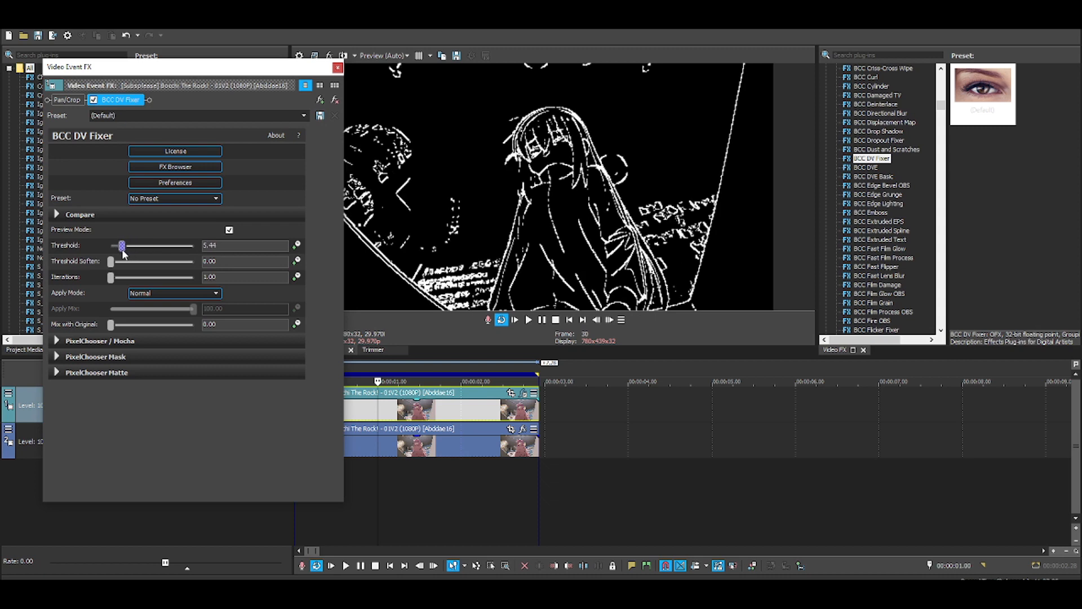
{"action": "left_click_drag", "start_coordinate": [123, 245], "coordinate": [121, 245]}
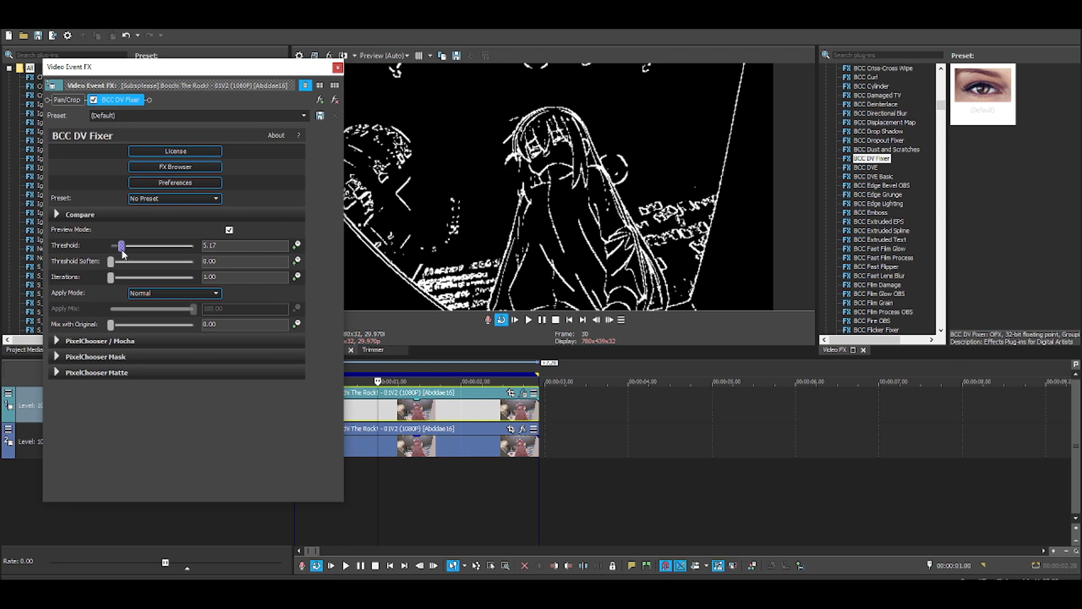
{"action": "left_click_drag", "start_coordinate": [122, 246], "coordinate": [119, 246]}
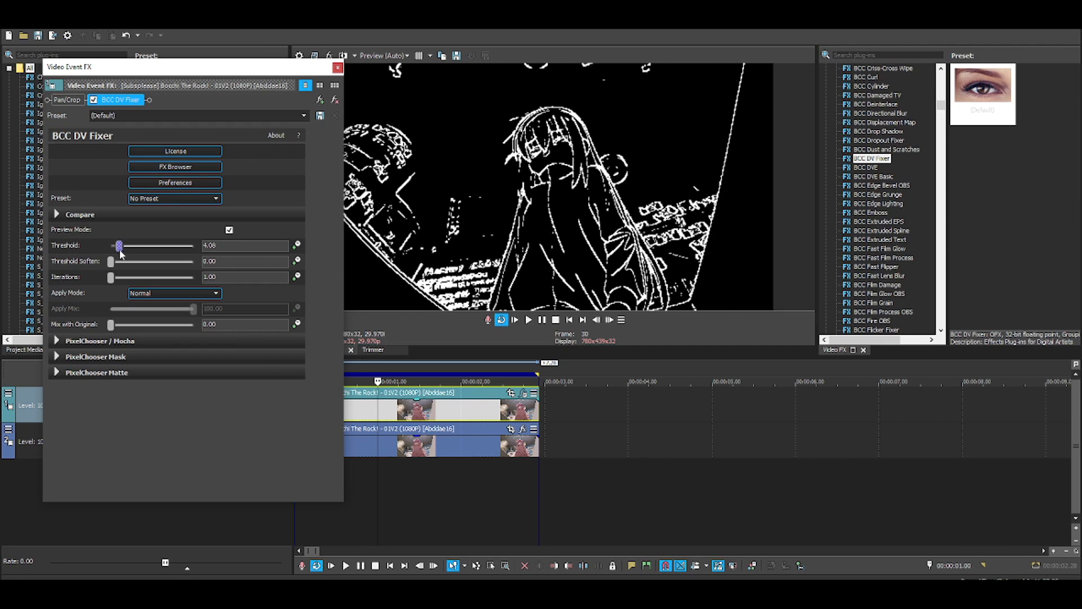
{"action": "mouse_move", "coordinate": [277, 231]}
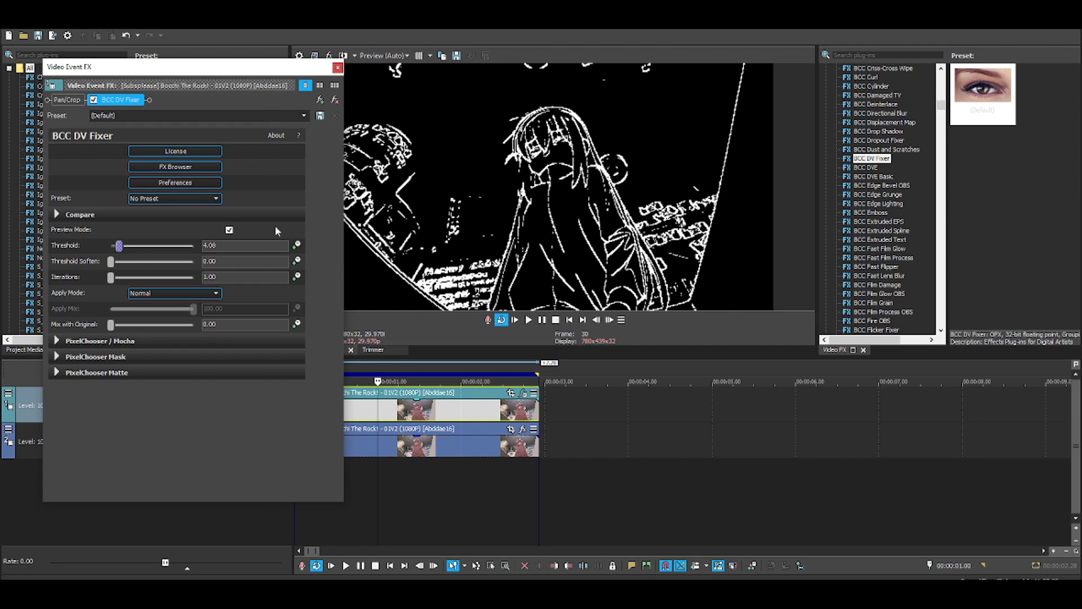
{"action": "mouse_move", "coordinate": [338, 67]}
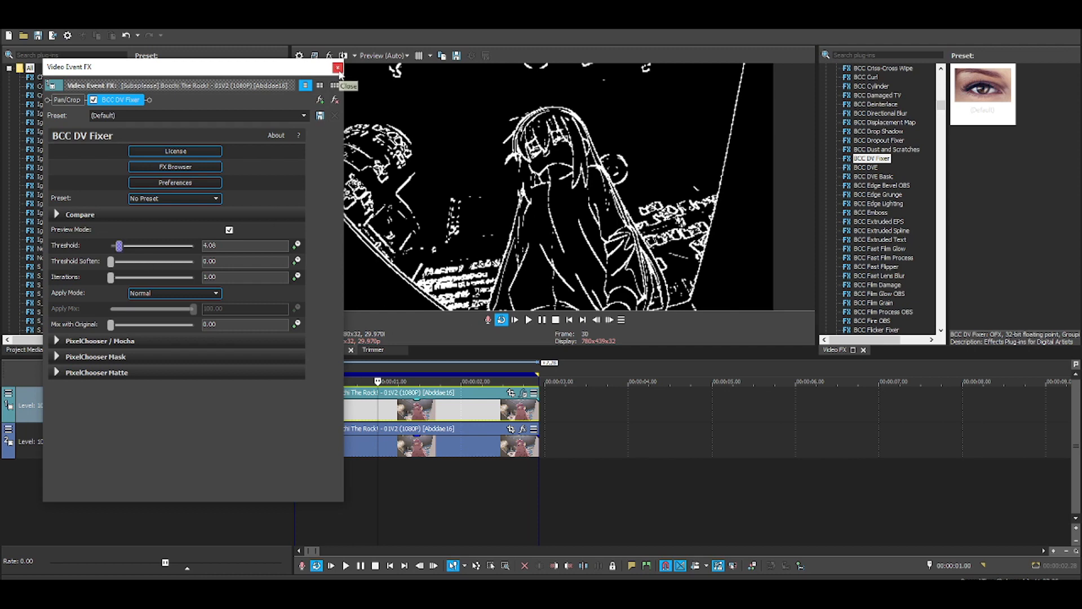
- Close the DV Fixer window and select BCC LED in the Video FX list
{"action": "left_click", "coordinate": [337, 67]}
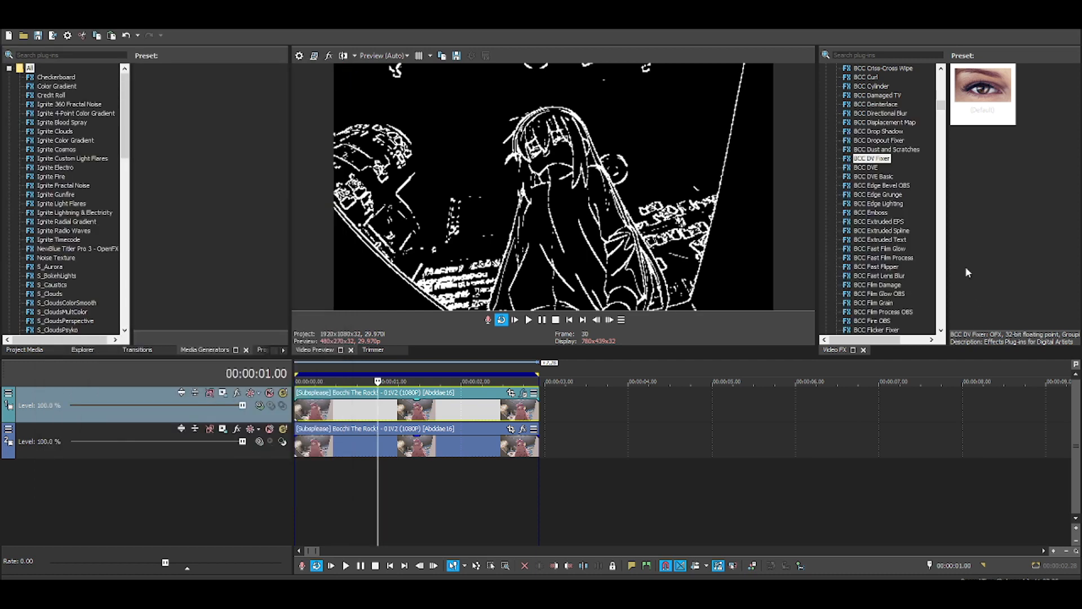
{"action": "mouse_move", "coordinate": [891, 264]}
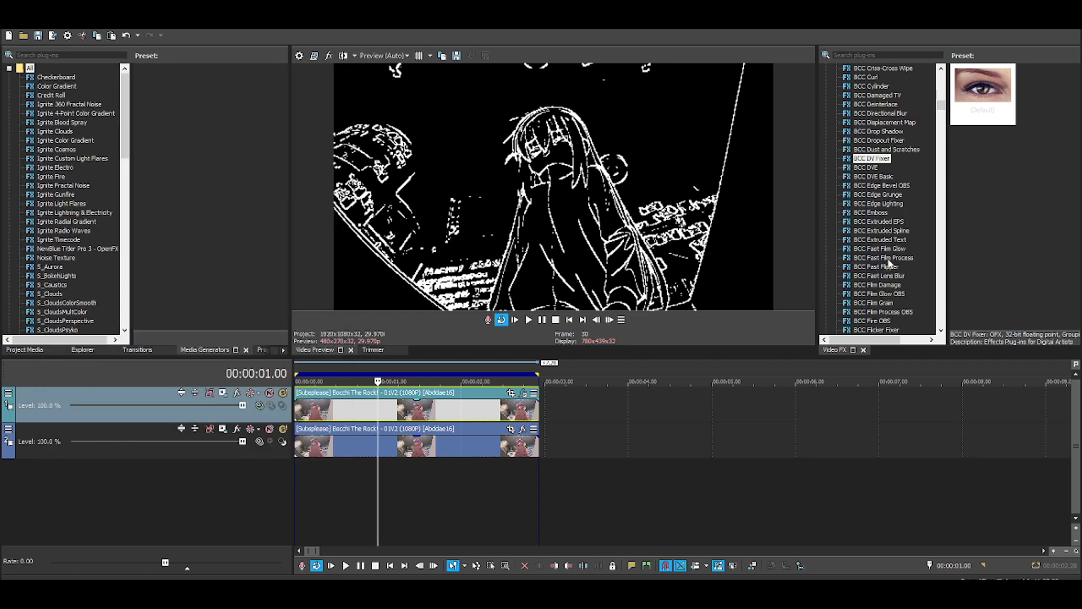
{"action": "scroll", "scroll_direction": "down", "scroll_amount": 3}
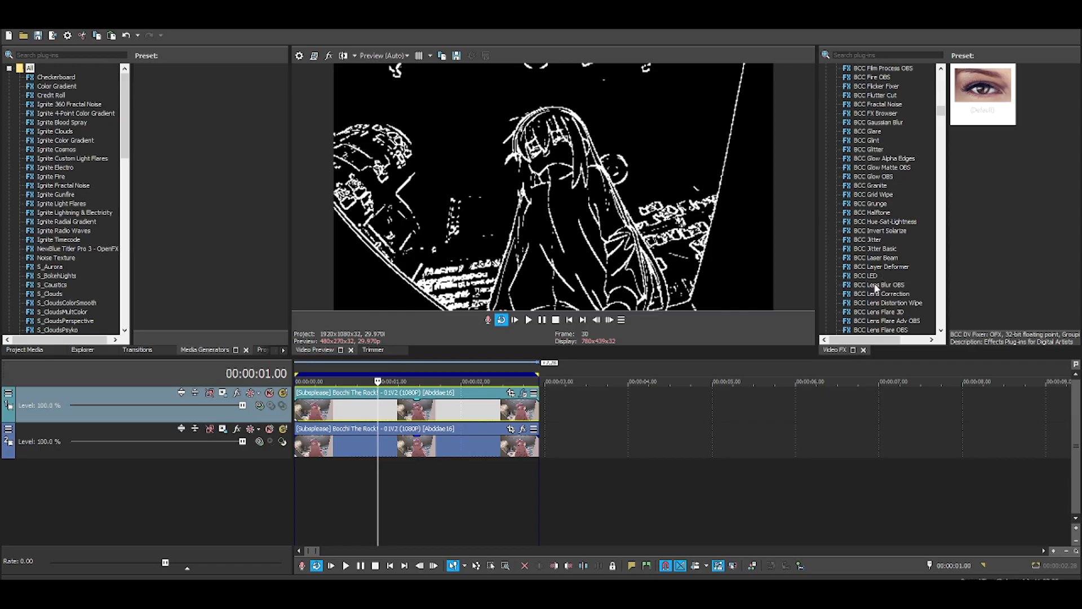
{"action": "left_click", "coordinate": [865, 276]}
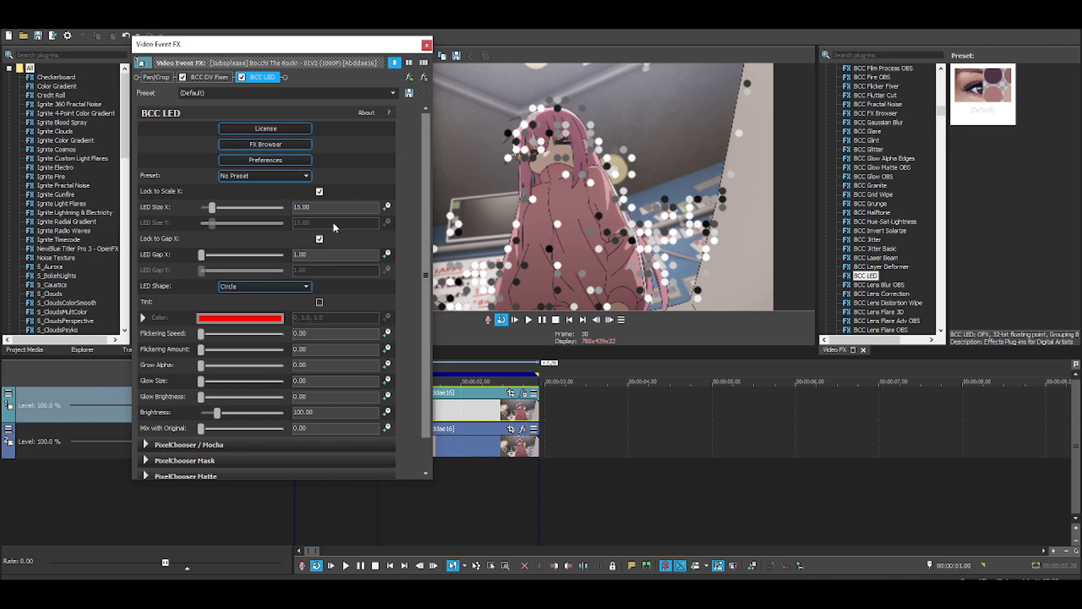
{"action": "mouse_move", "coordinate": [270, 234]}
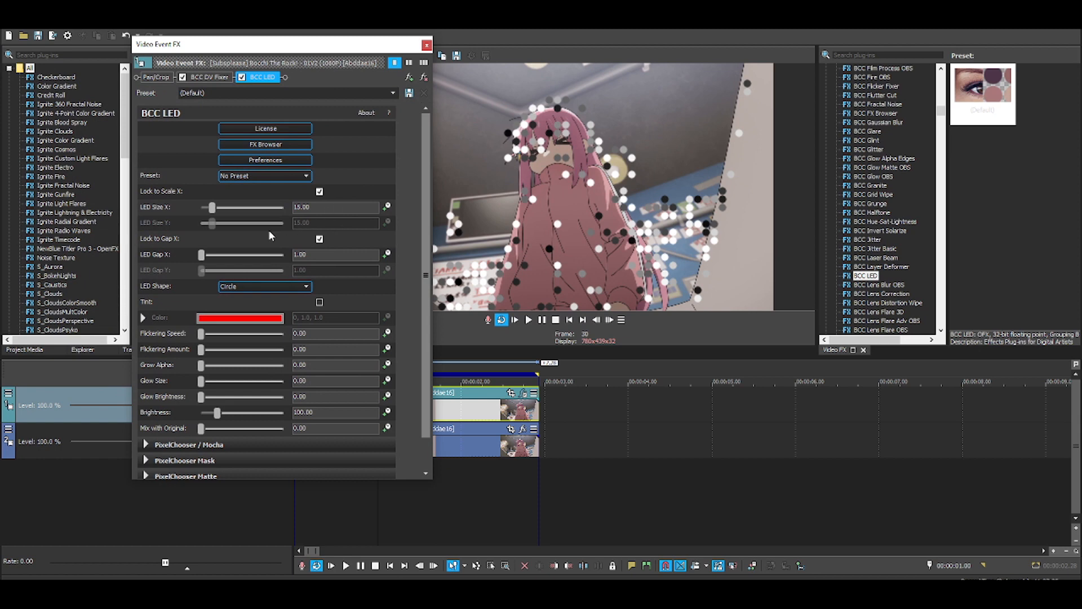
{"action": "mouse_move", "coordinate": [205, 261]}
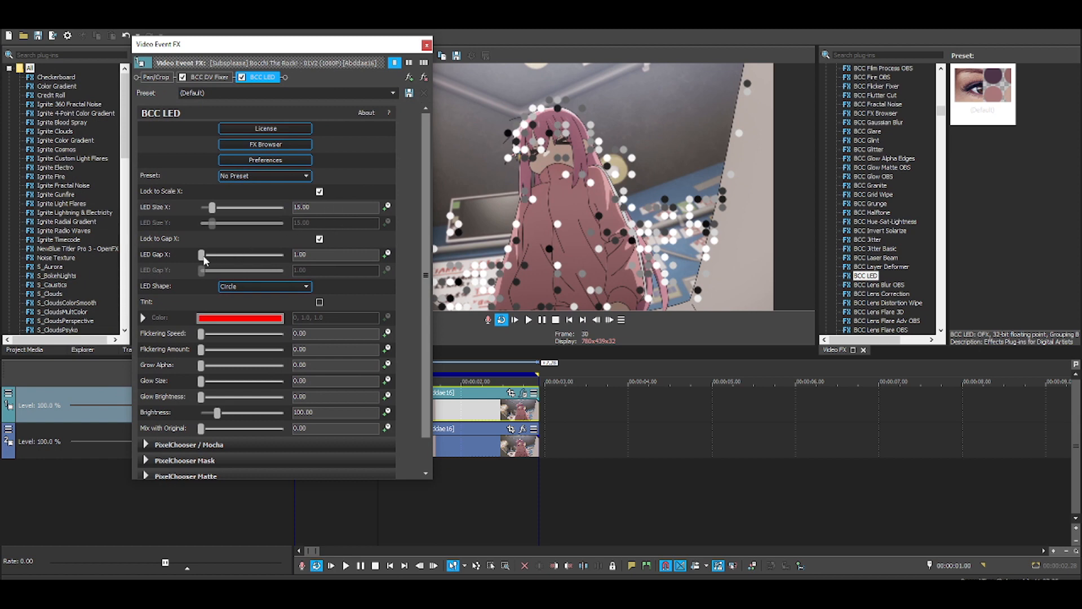
- Replace the LED Size X value with 1 and LED Gap X with 0
{"action": "triple_click", "coordinate": [335, 206]}
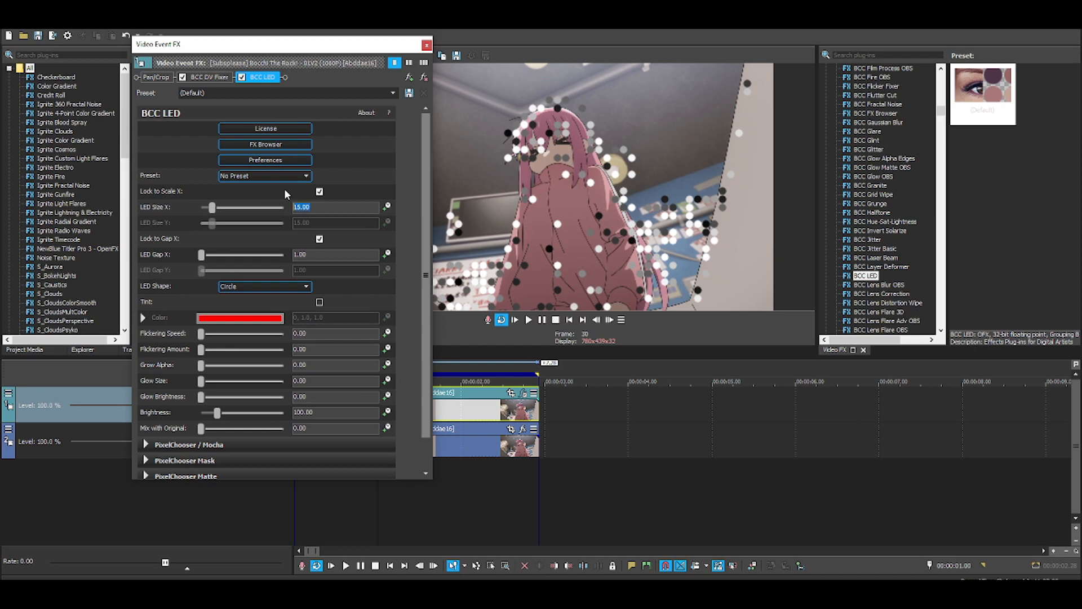
{"action": "left_click", "coordinate": [336, 207]}
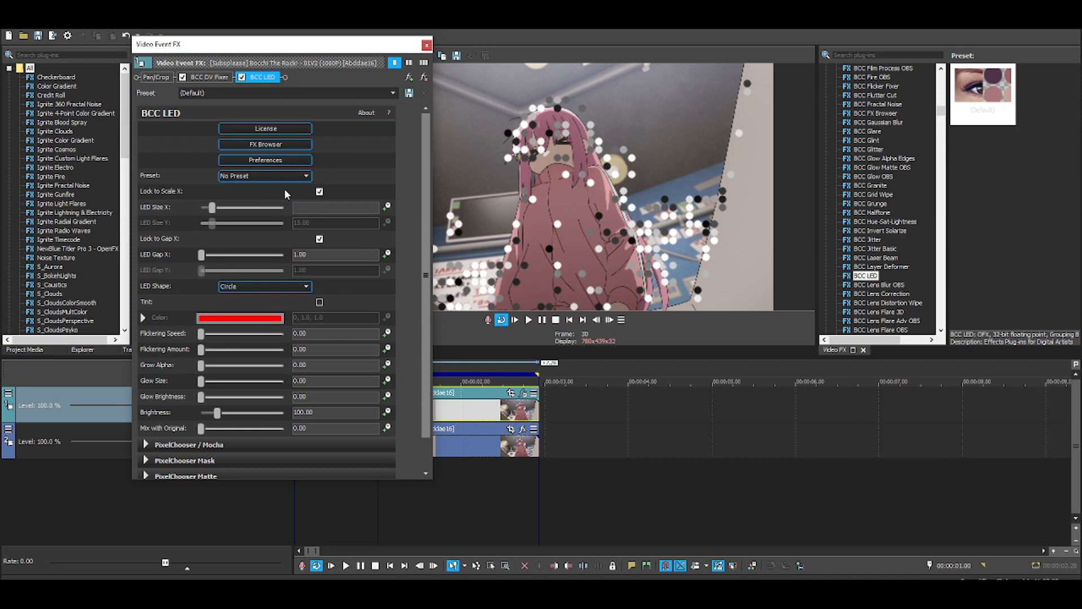
{"action": "triple_click", "coordinate": [335, 207]}
{"action": "type", "text": "1"}
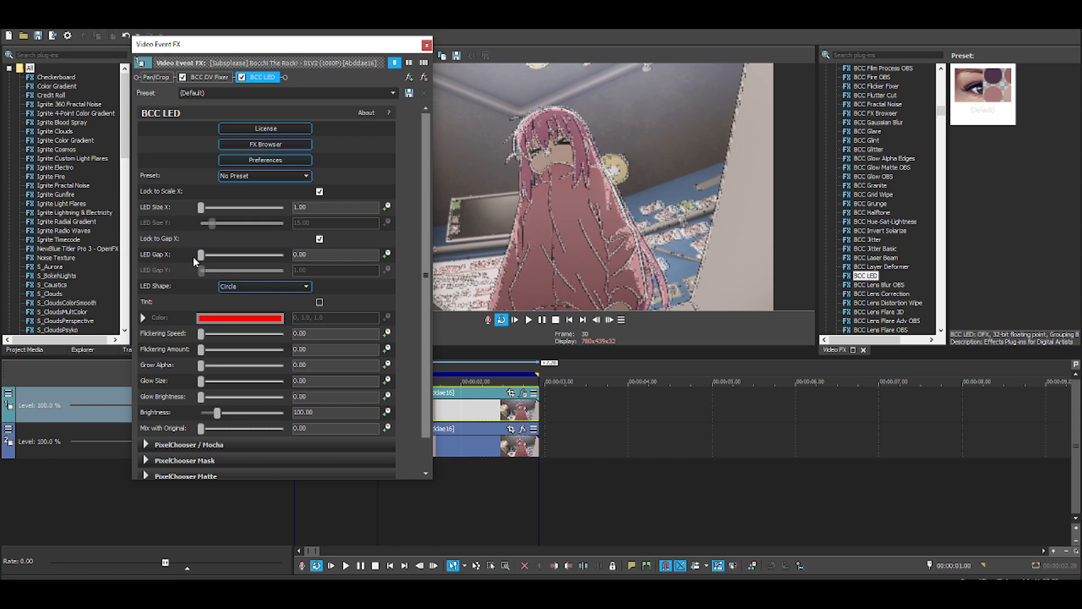
{"action": "mouse_move", "coordinate": [237, 249]}
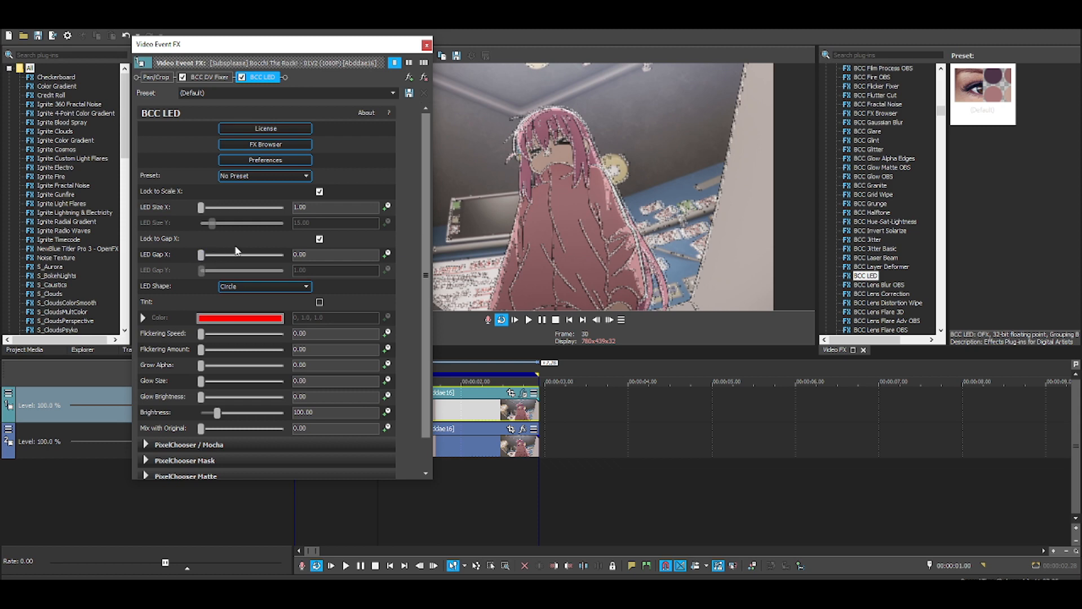
{"action": "mouse_move", "coordinate": [459, 105]}
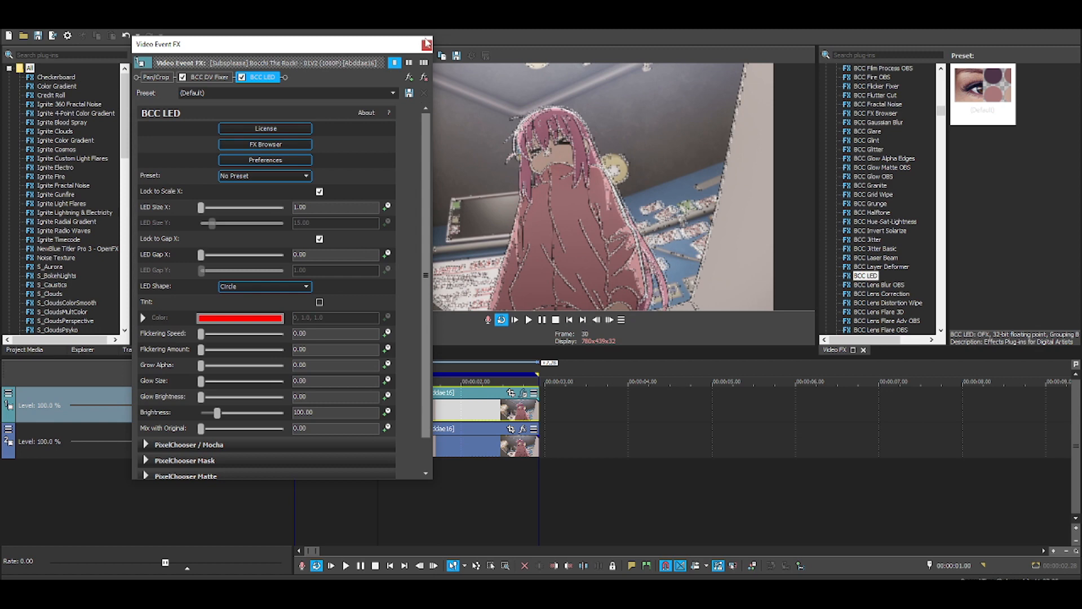
- Close the LED settings and mute the original clip on the lower track
{"action": "left_click", "coordinate": [426, 43]}
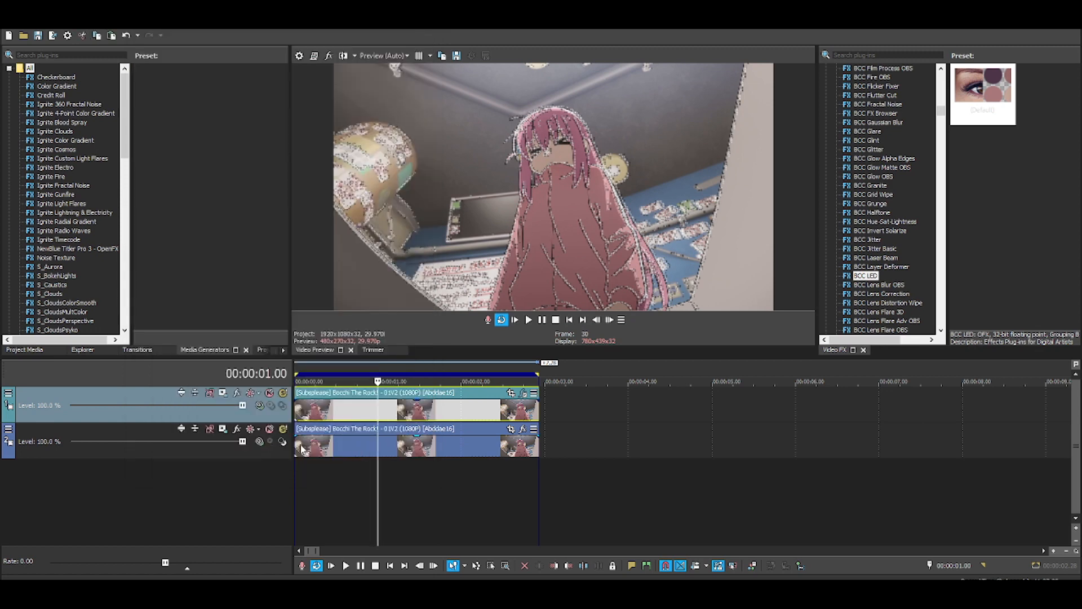
{"action": "mouse_move", "coordinate": [486, 201]}
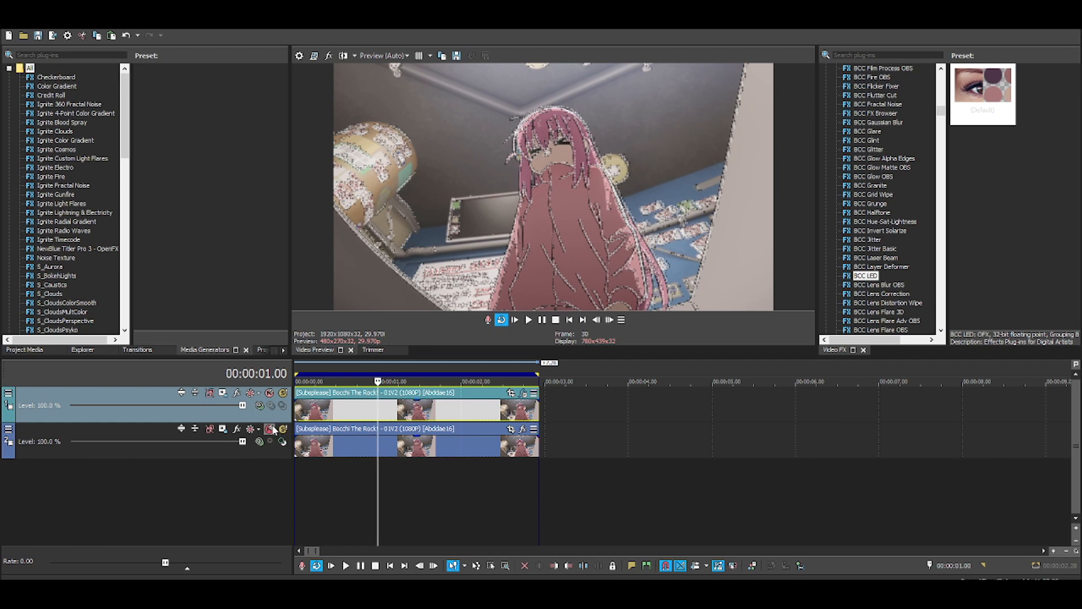
{"action": "left_click", "coordinate": [270, 428]}
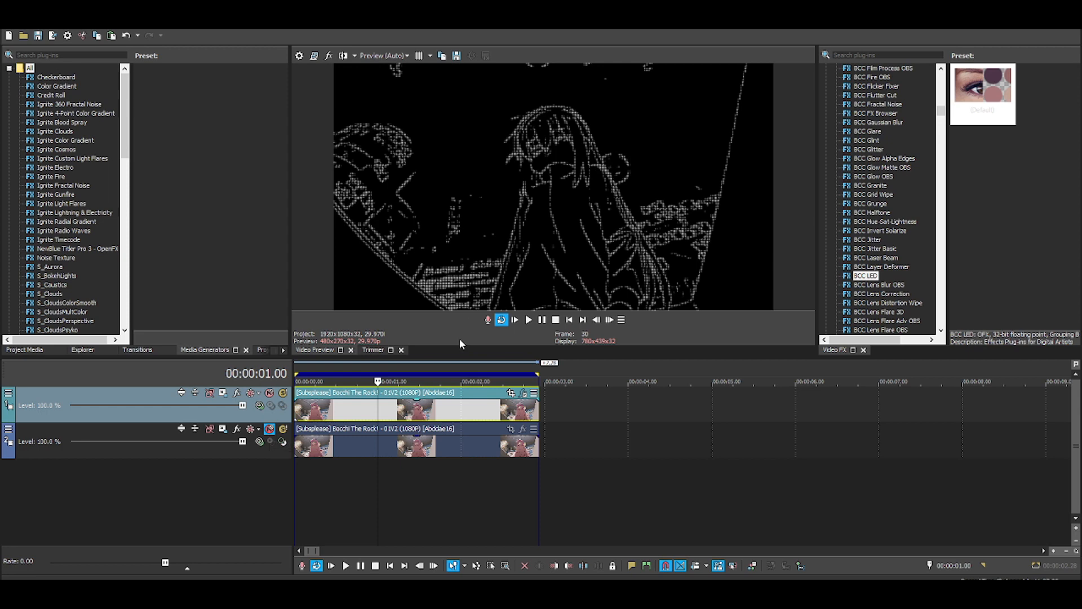
{"action": "left_click", "coordinate": [400, 350]}
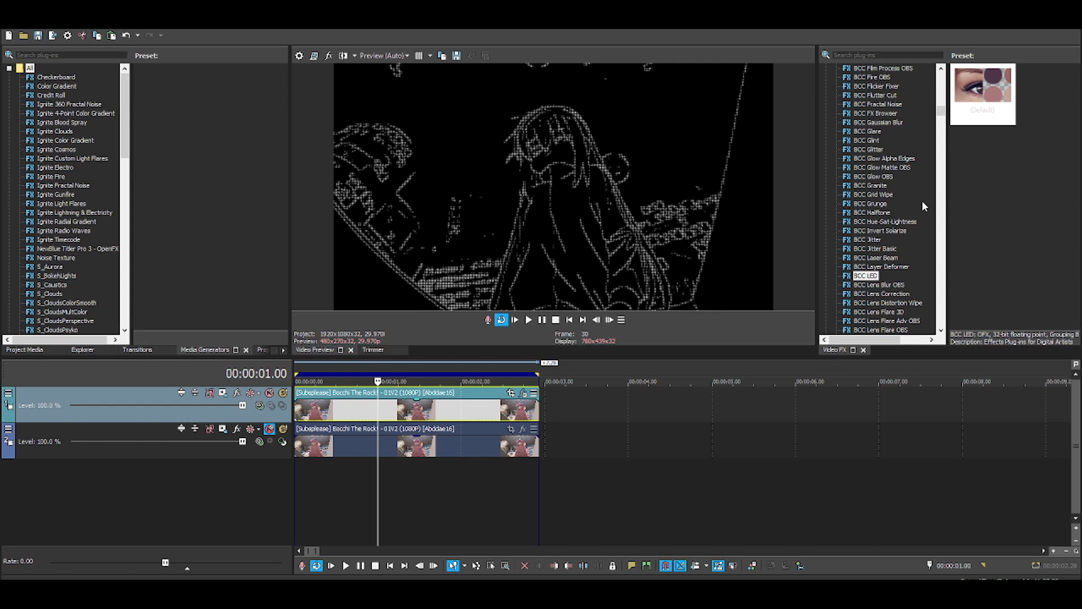
{"action": "left_click", "coordinate": [877, 176]}
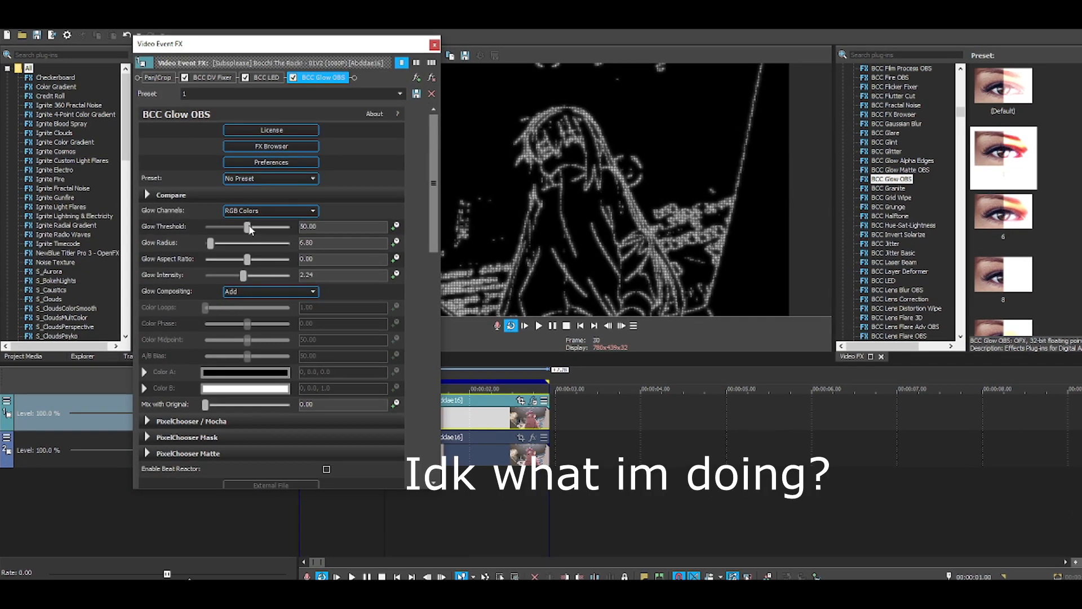
- Raise the Glow OBS threshold to about 52 and close its settings
{"action": "left_click_drag", "start_coordinate": [248, 226], "coordinate": [237, 240]}
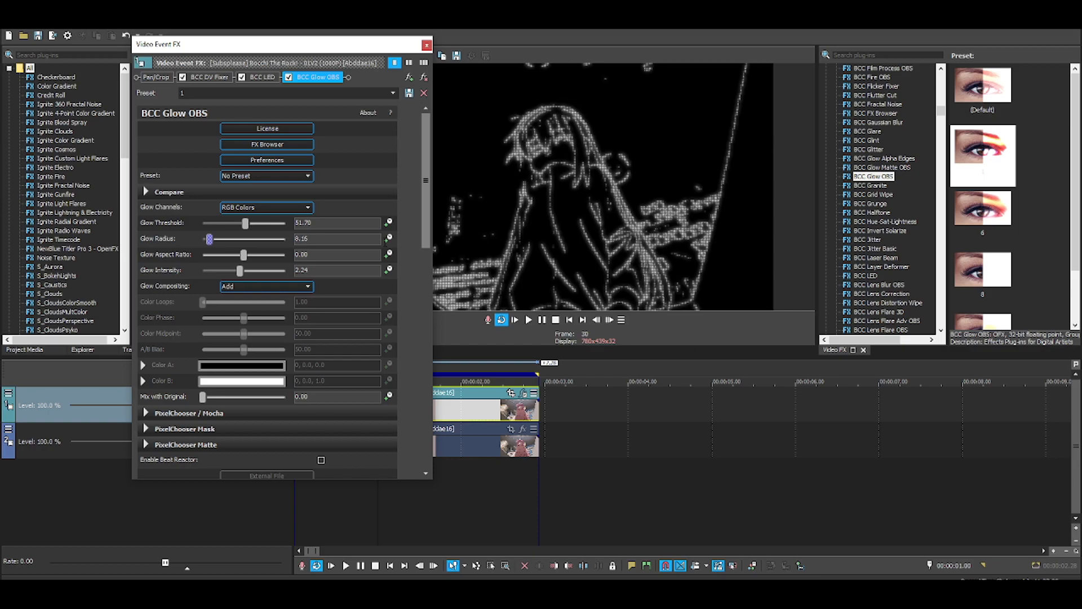
{"action": "left_click", "coordinate": [425, 44]}
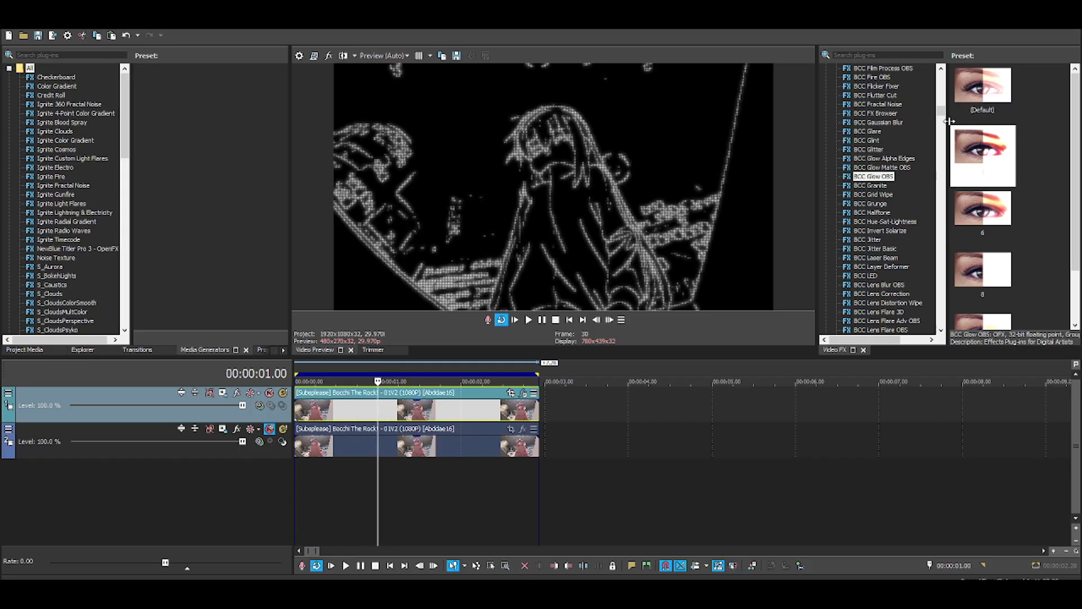
- Find and select S_CloudsColorSmooth in the Video FX list
{"action": "scroll", "scroll_direction": "down", "scroll_amount": 3}
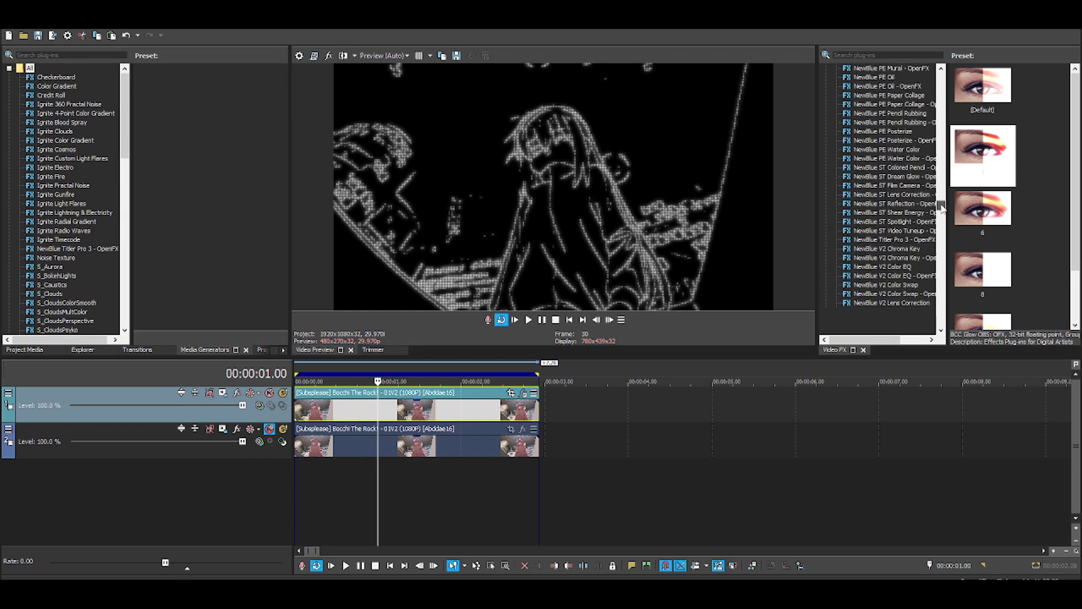
{"action": "scroll", "scroll_direction": "down", "scroll_amount": 3}
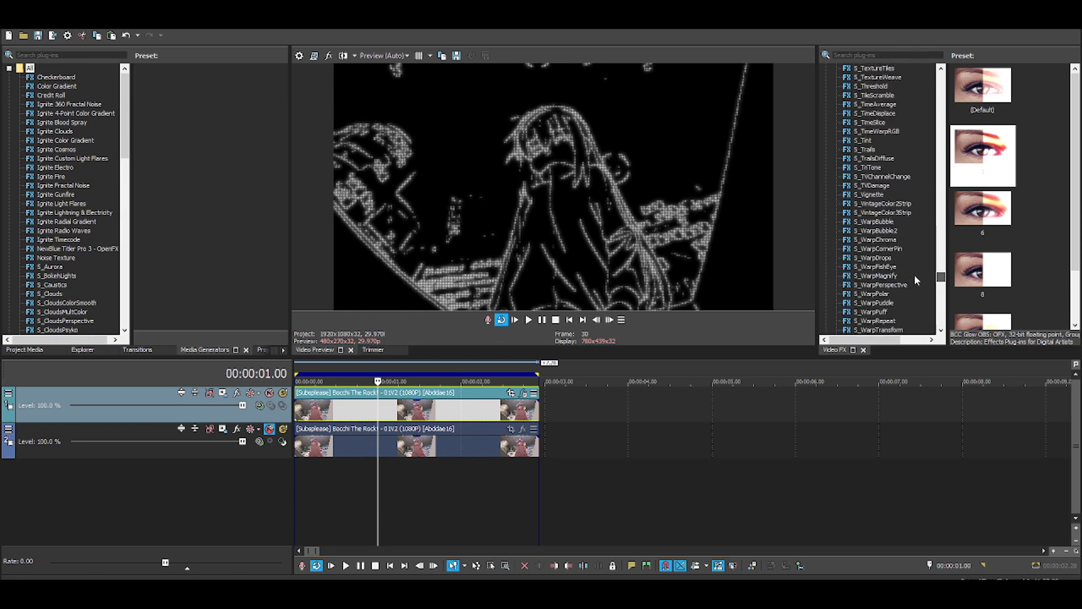
{"action": "scroll", "scroll_direction": "down", "scroll_amount": 3}
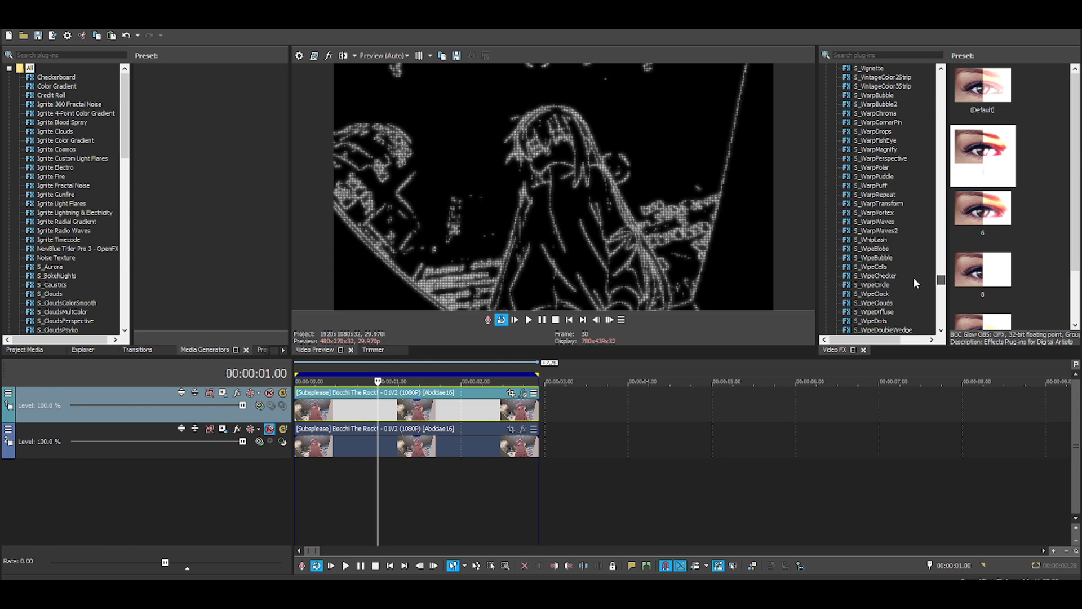
{"action": "scroll", "scroll_direction": "up", "scroll_amount": 3}
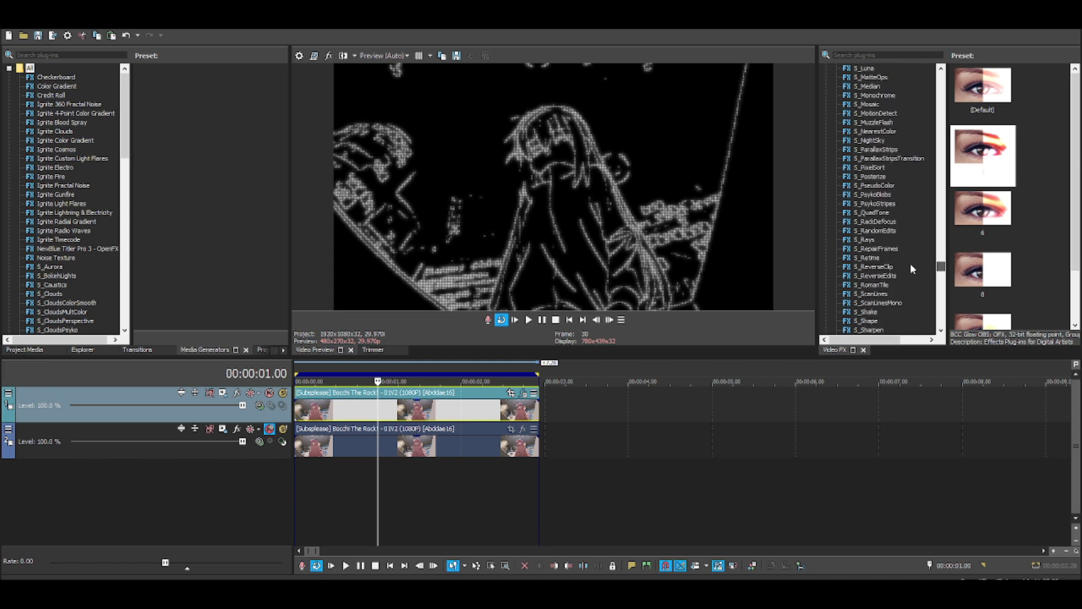
{"action": "scroll", "scroll_direction": "up", "scroll_amount": 3}
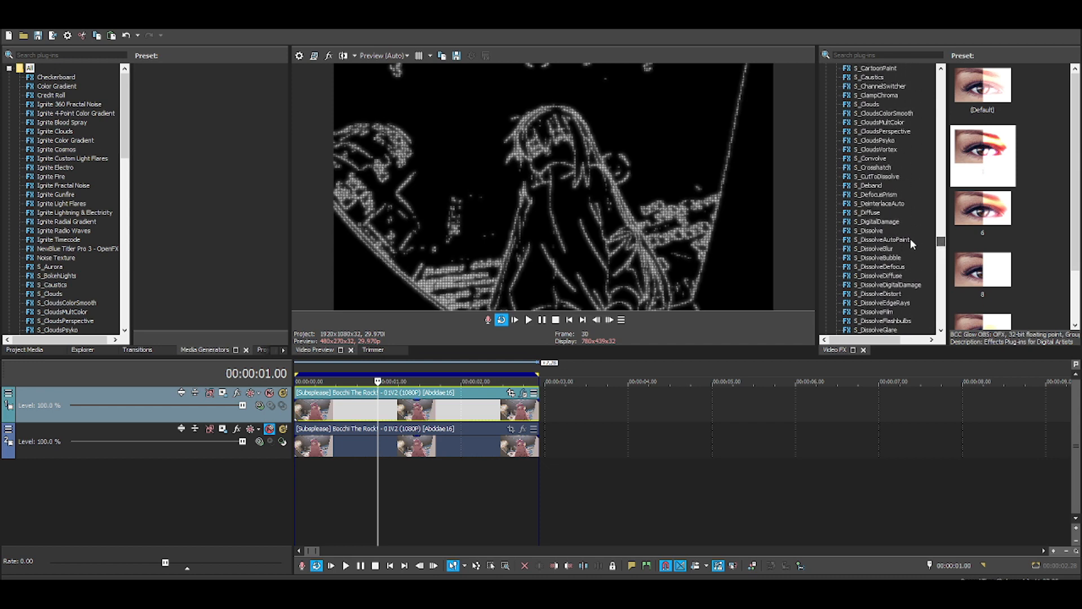
{"action": "scroll", "scroll_direction": "up", "scroll_amount": 3}
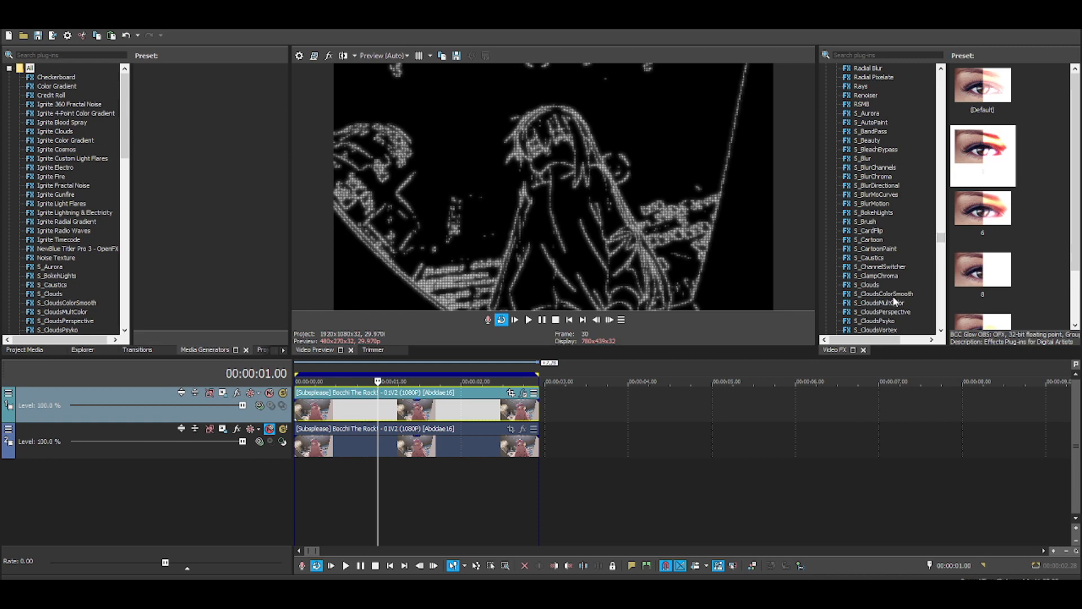
{"action": "left_click", "coordinate": [883, 294]}
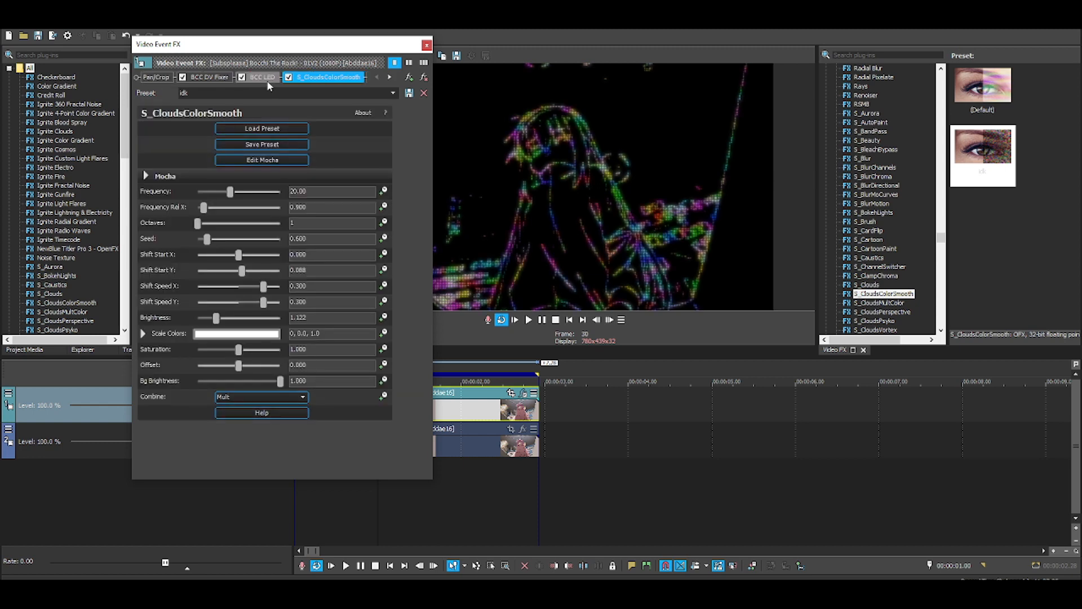
- Set the top track's compositing mode to Add over the original footage
{"action": "left_click", "coordinate": [427, 44]}
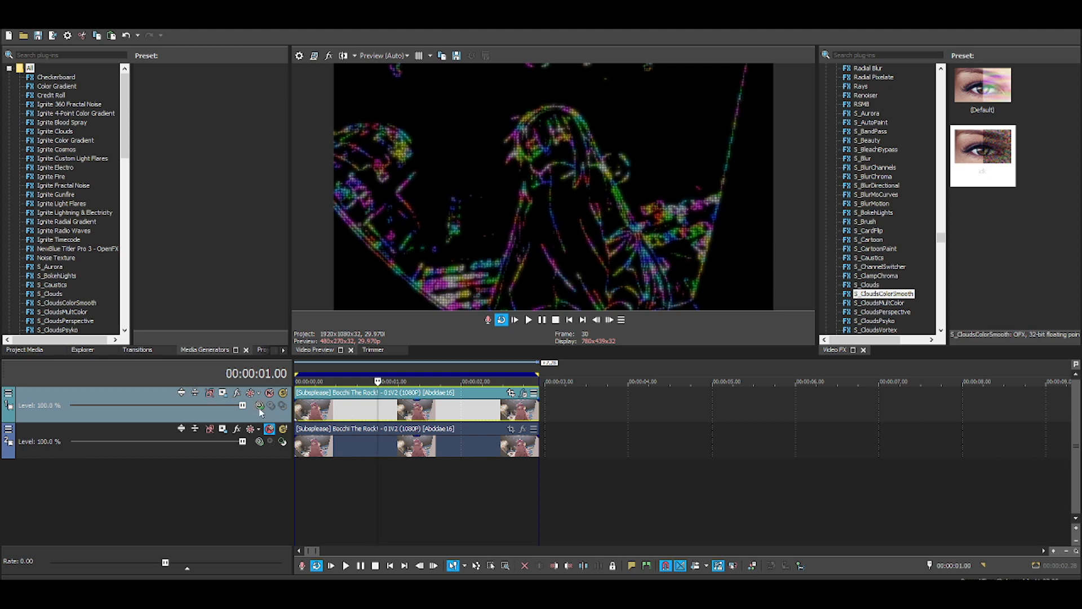
{"action": "mouse_move", "coordinate": [259, 406]}
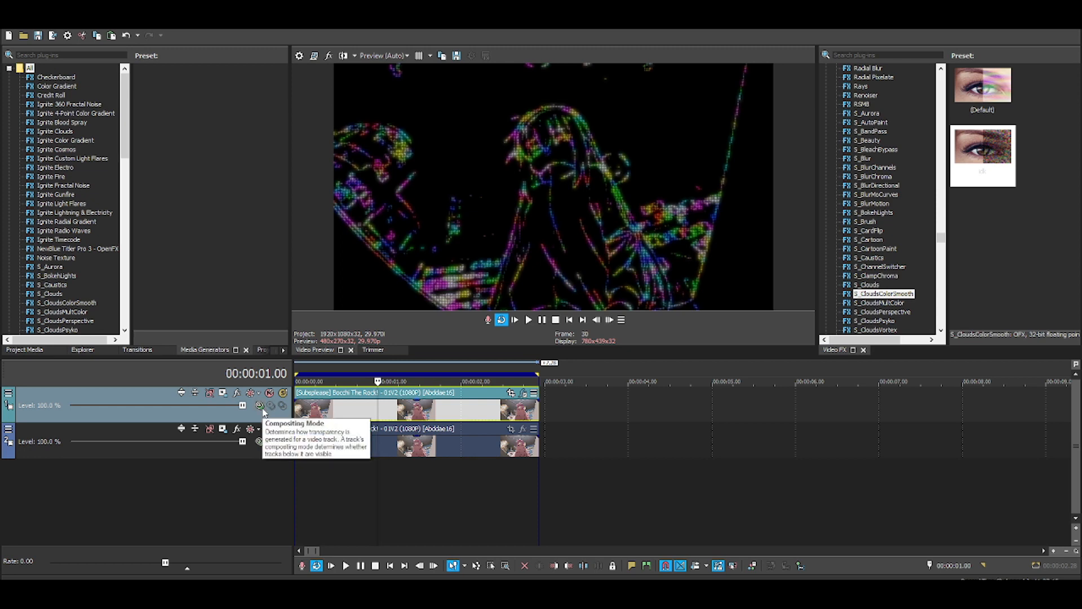
{"action": "left_click", "coordinate": [260, 406]}
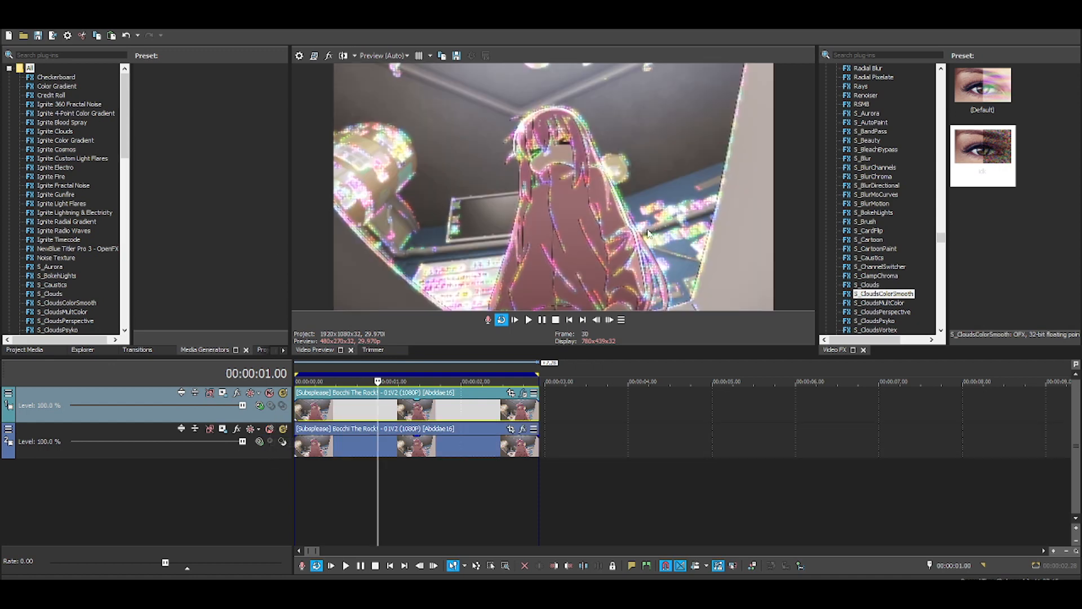
{"action": "mouse_move", "coordinate": [545, 274]}
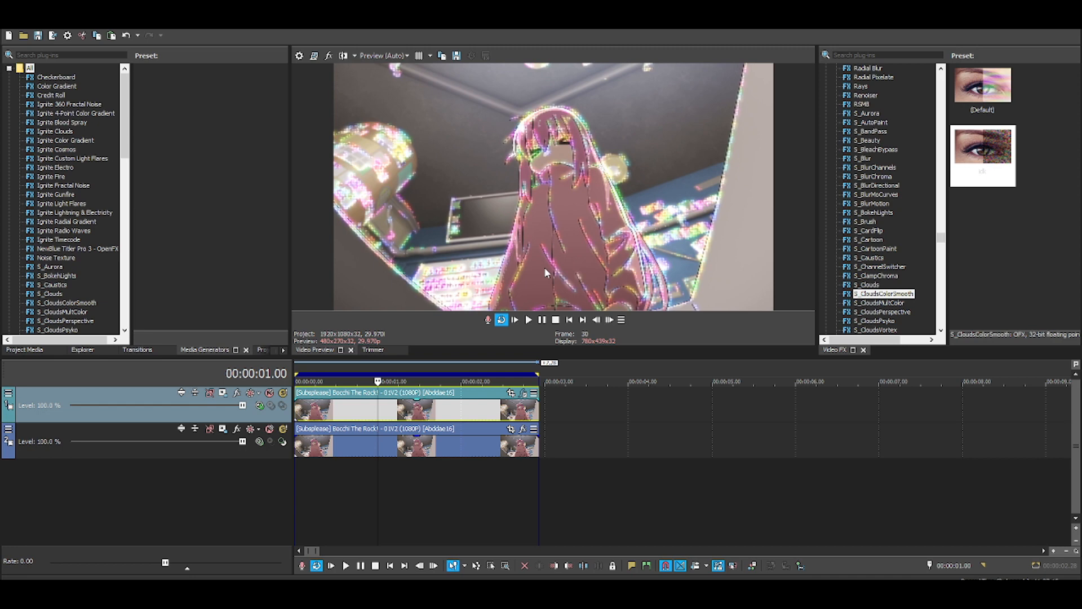
{"action": "left_click", "coordinate": [378, 418]}
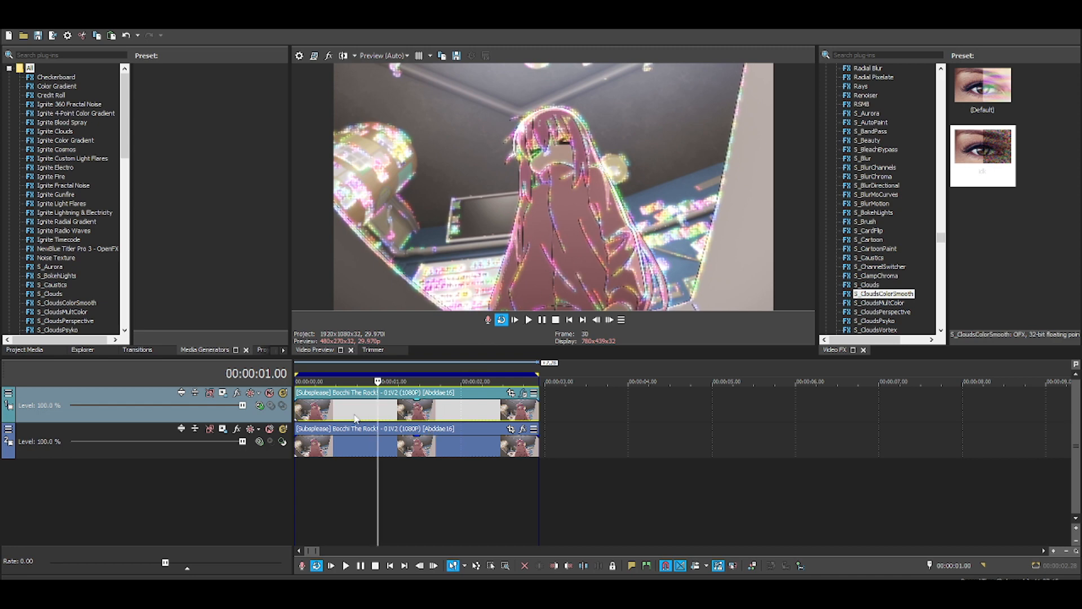
{"action": "mouse_move", "coordinate": [766, 257]}
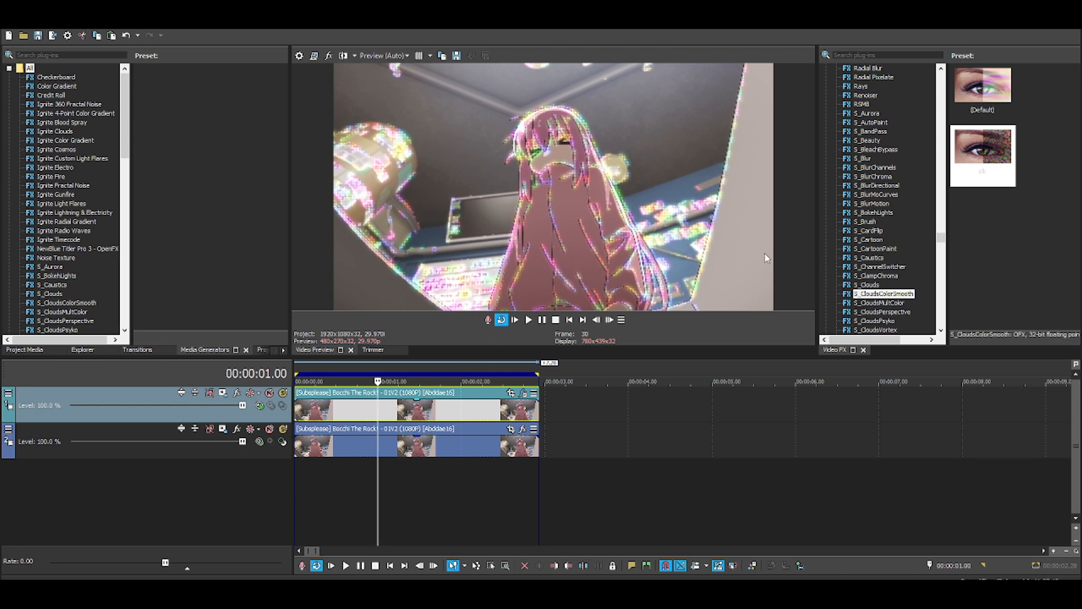
- Select S_Flicker, then play back the clip from several points to preview it
{"action": "scroll", "scroll_direction": "down", "scroll_amount": 3}
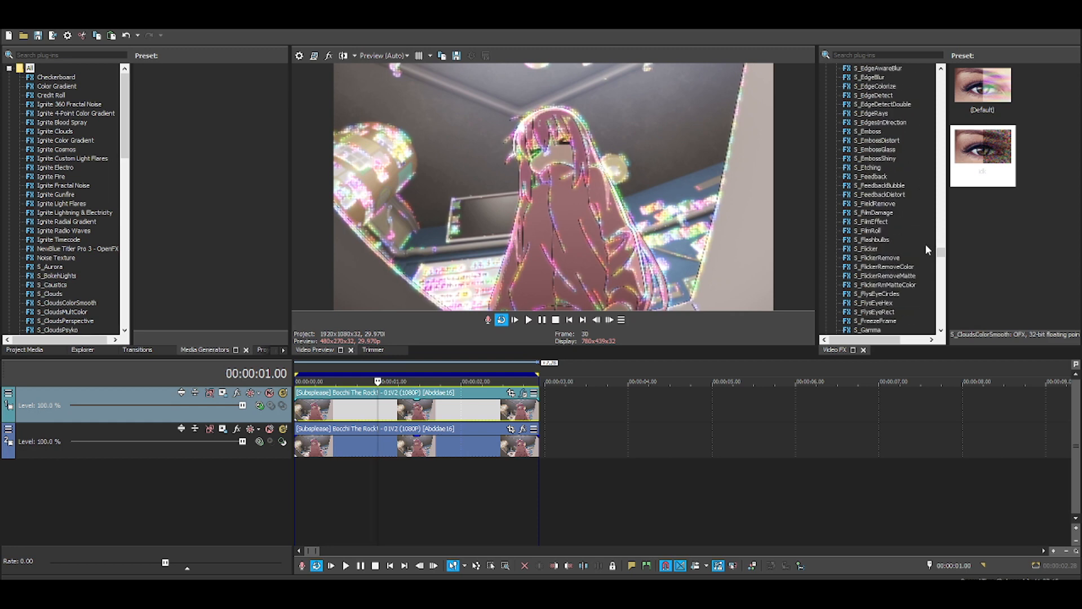
{"action": "left_click", "coordinate": [868, 249]}
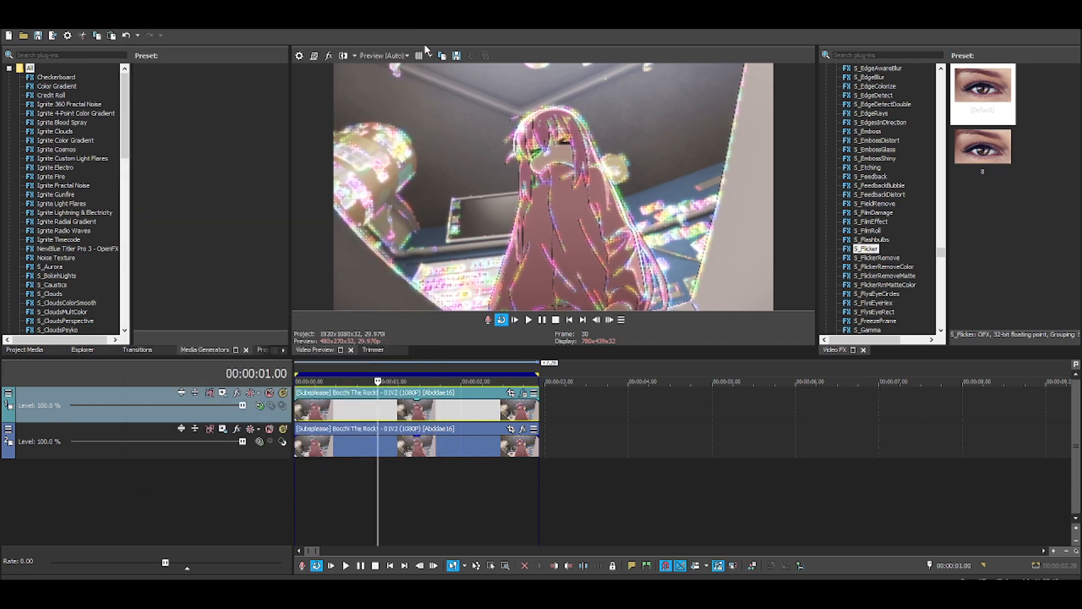
{"action": "left_click", "coordinate": [529, 319]}
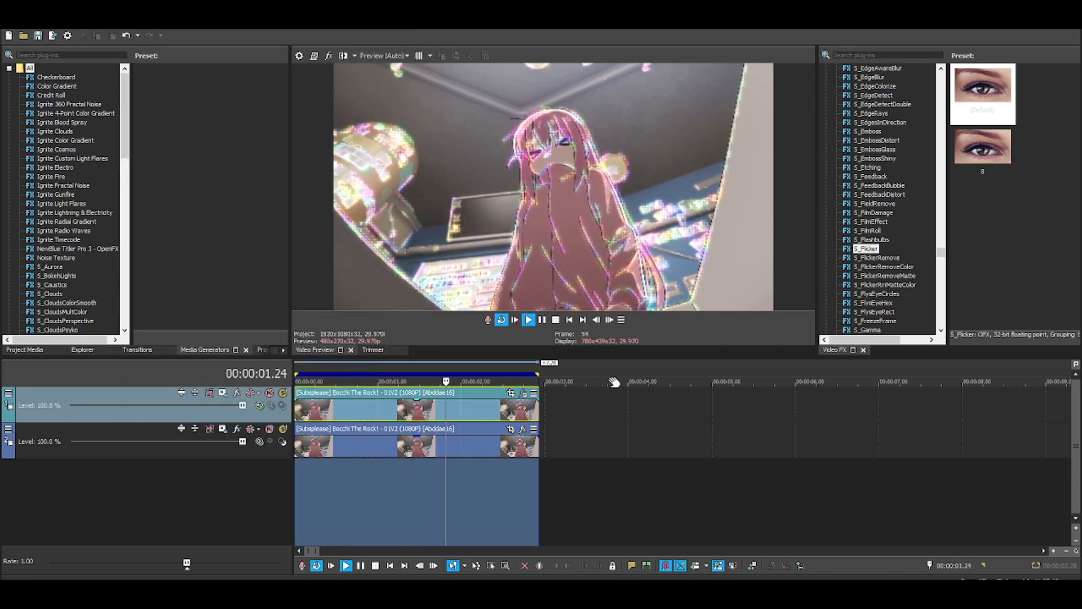
{"action": "left_click", "coordinate": [367, 381]}
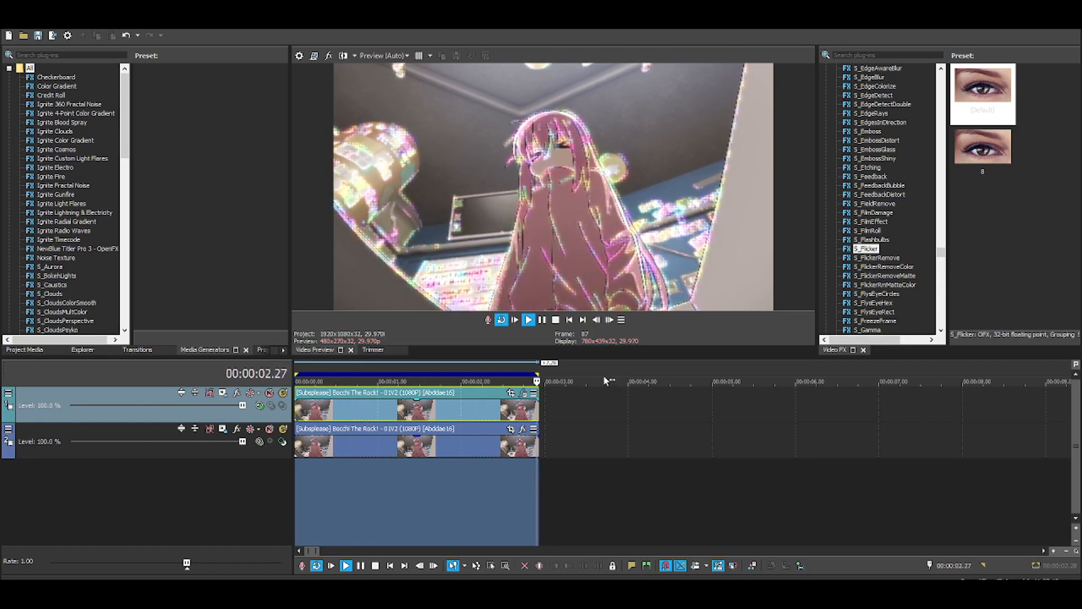
{"action": "left_click", "coordinate": [457, 381]}
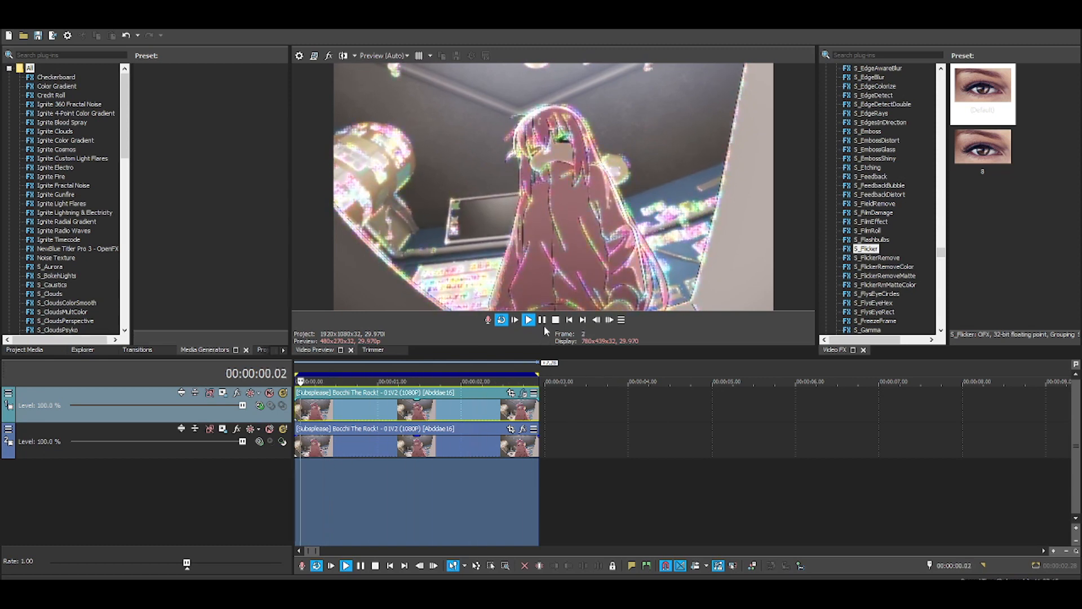
{"action": "left_click", "coordinate": [529, 319]}
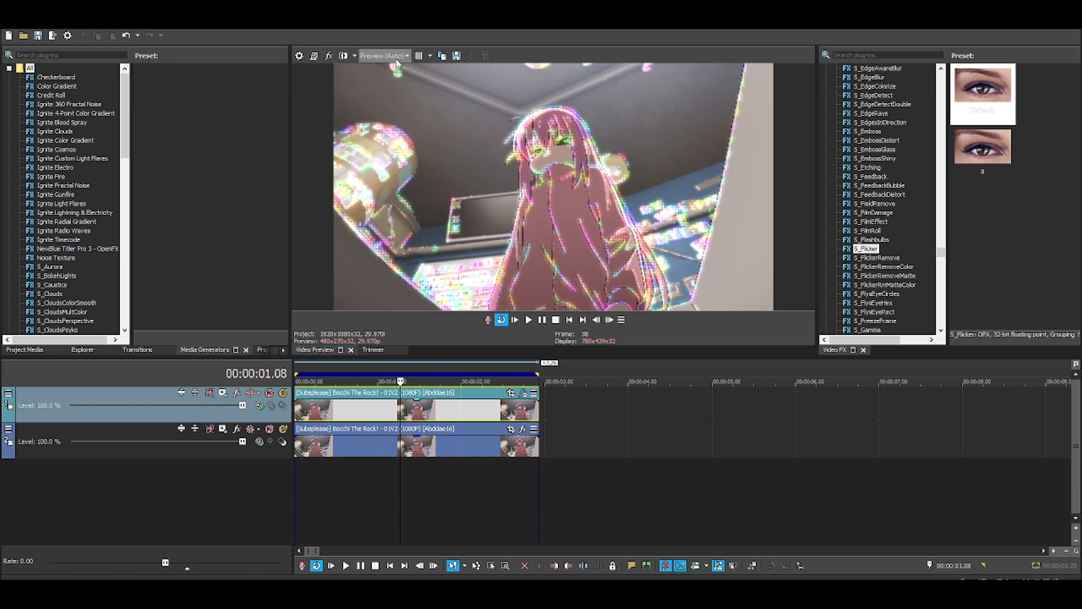
- Switch preview quality between Best (Full) and Preview (Auto) repeatedly, then open the clip's Event FX
{"action": "left_click", "coordinate": [384, 55]}
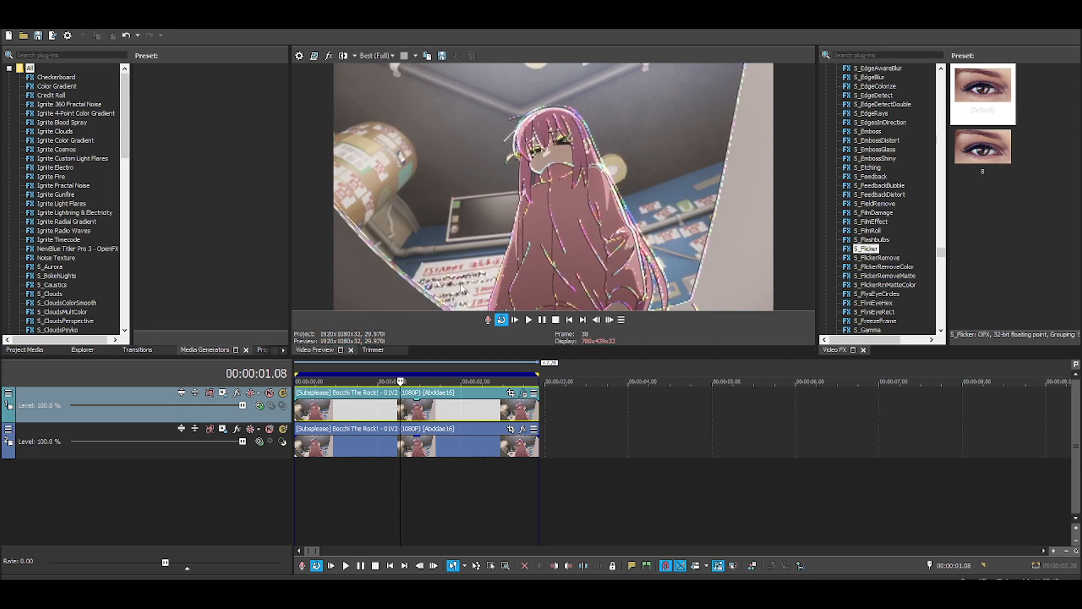
{"action": "left_click", "coordinate": [376, 55]}
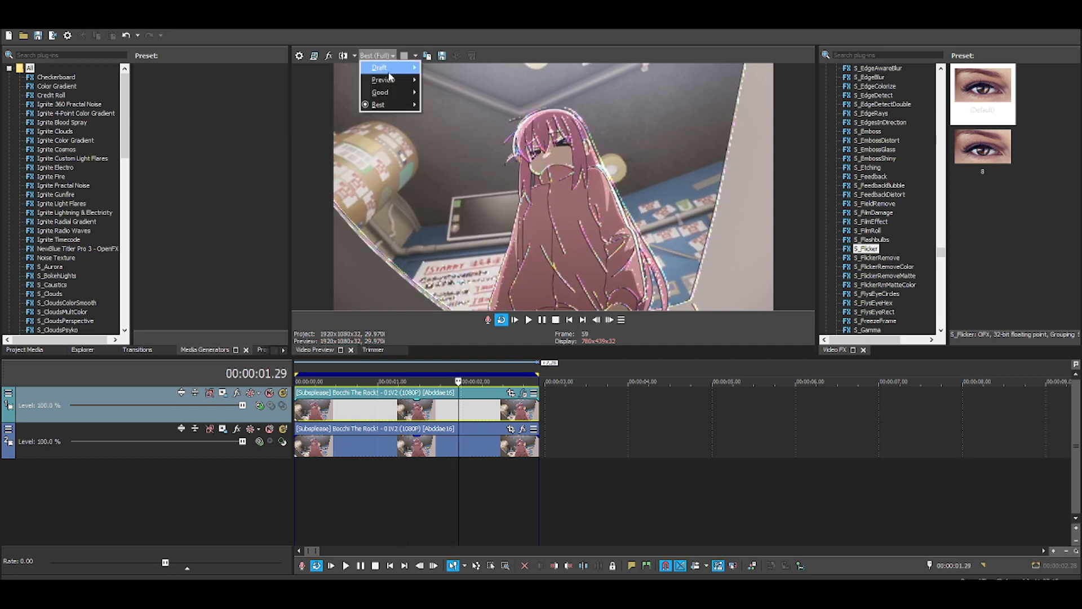
{"action": "left_click", "coordinate": [383, 79]}
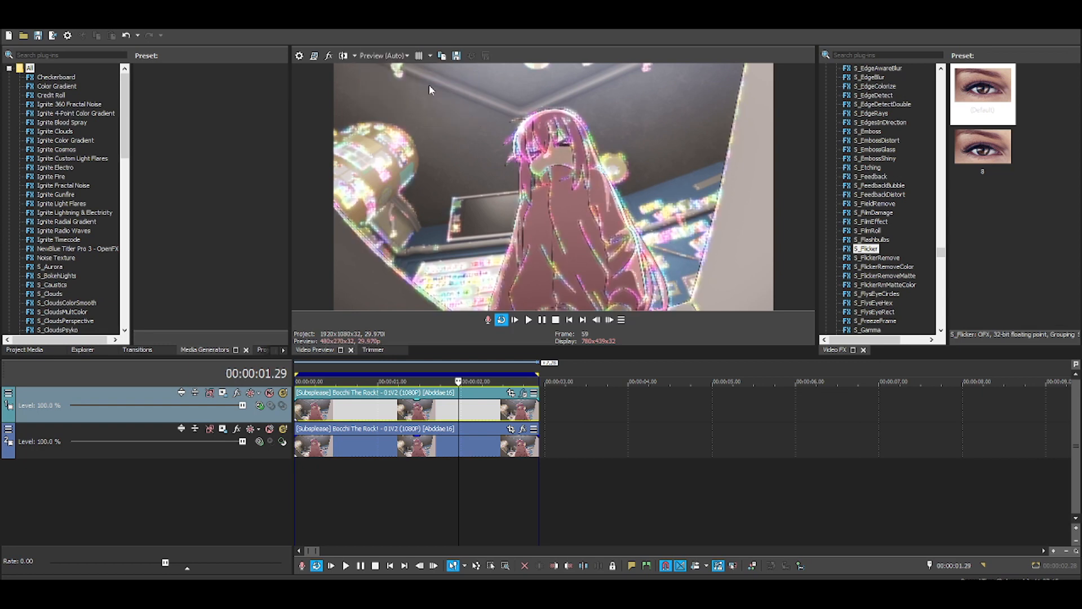
{"action": "mouse_move", "coordinate": [341, 157]}
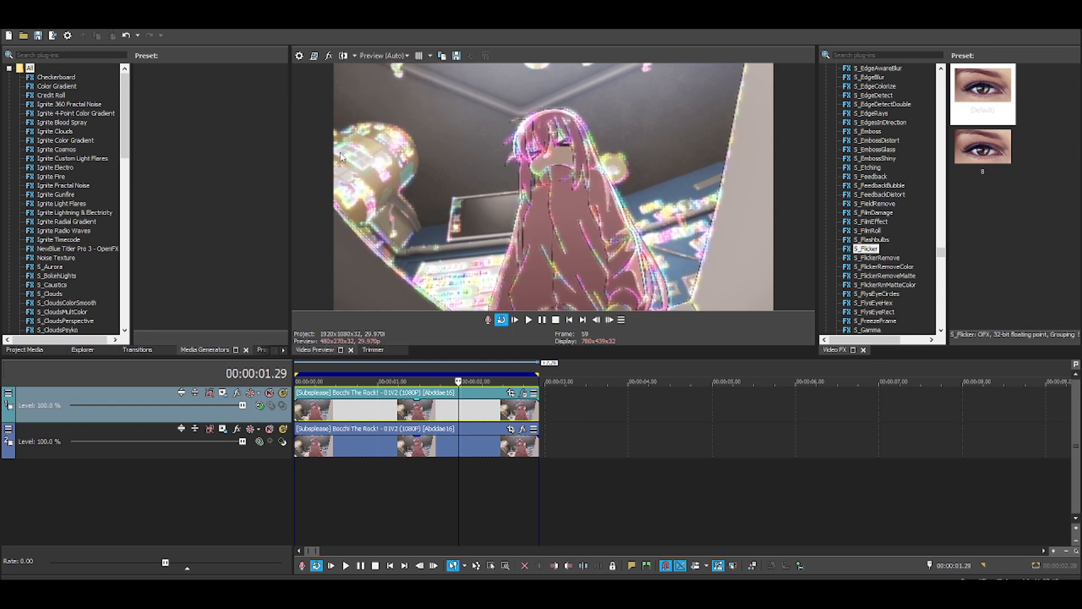
{"action": "left_click", "coordinate": [384, 56]}
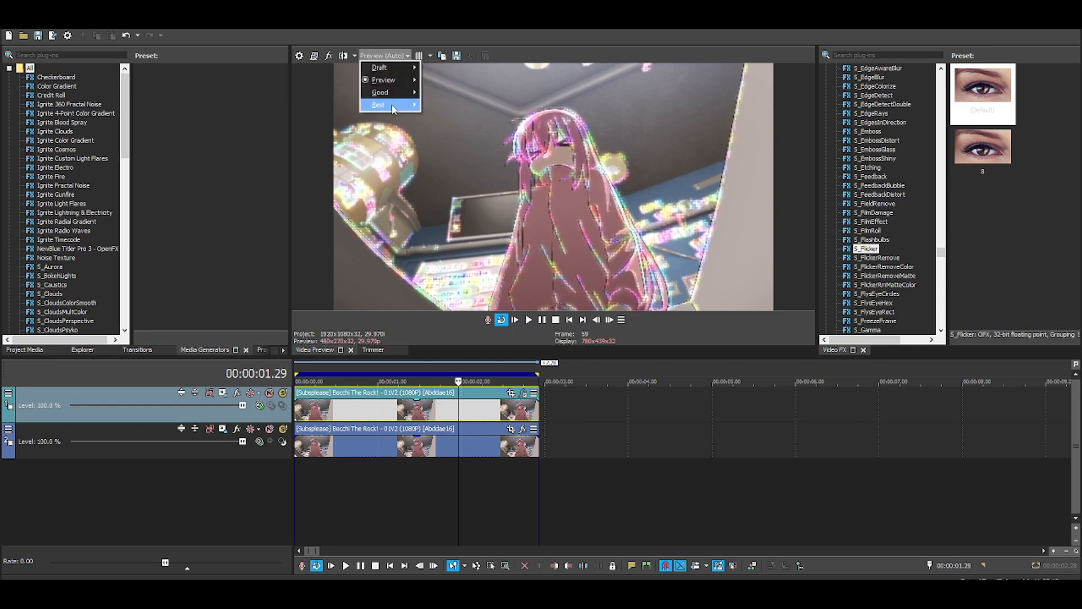
{"action": "left_click", "coordinate": [378, 104]}
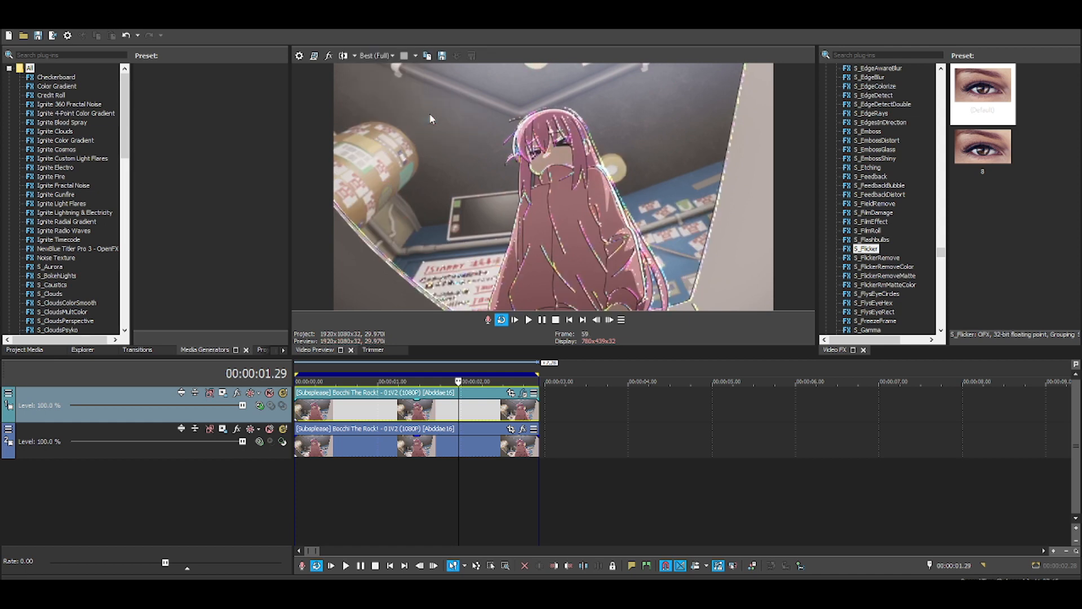
{"action": "mouse_move", "coordinate": [630, 266]}
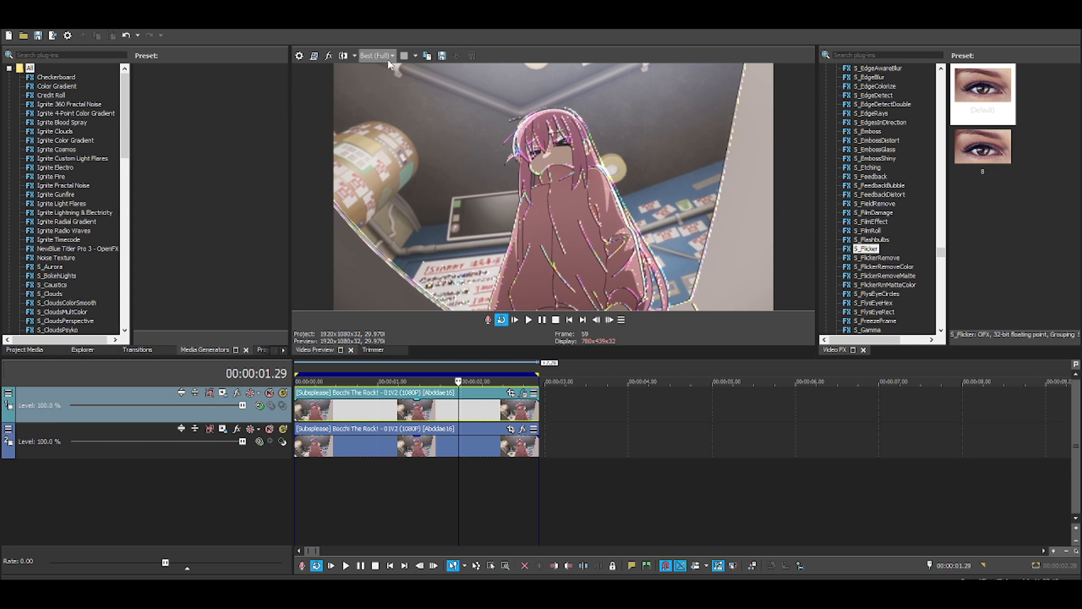
{"action": "left_click", "coordinate": [376, 55]}
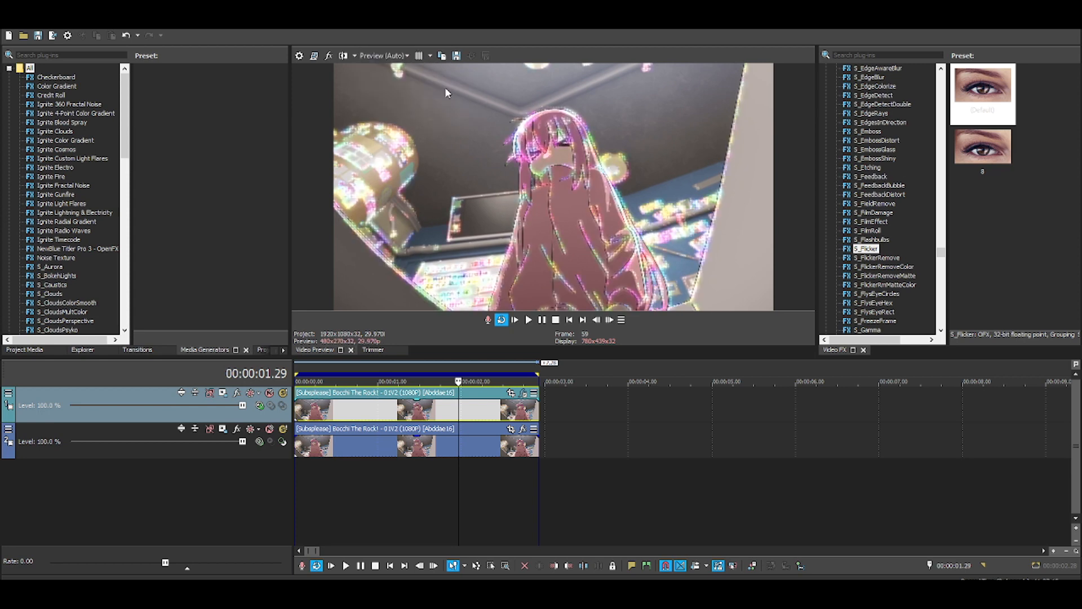
{"action": "left_click", "coordinate": [385, 55]}
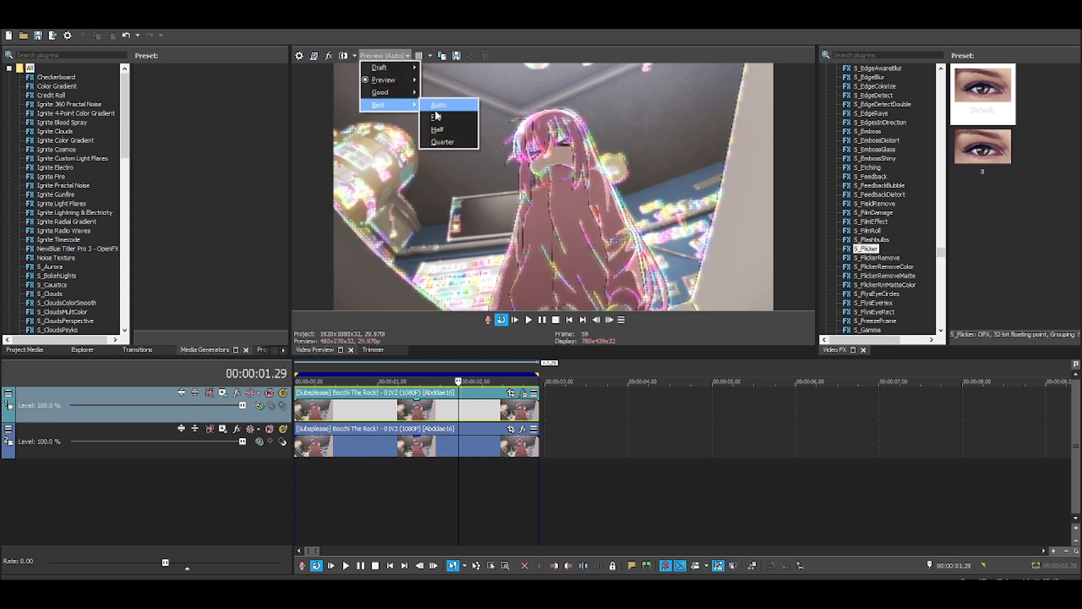
{"action": "left_click", "coordinate": [440, 104]}
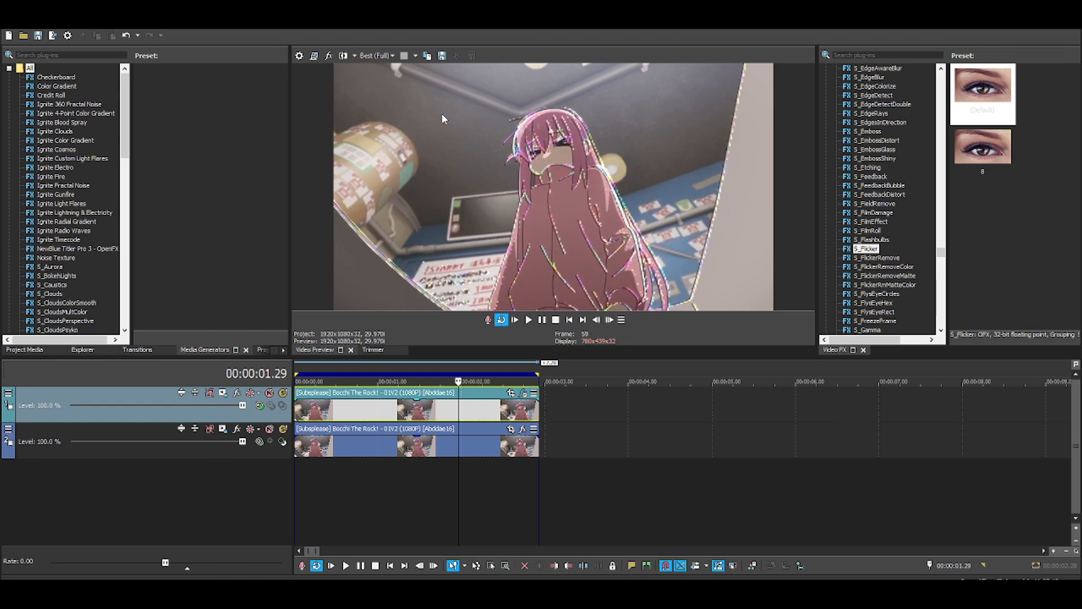
{"action": "left_click", "coordinate": [392, 56]}
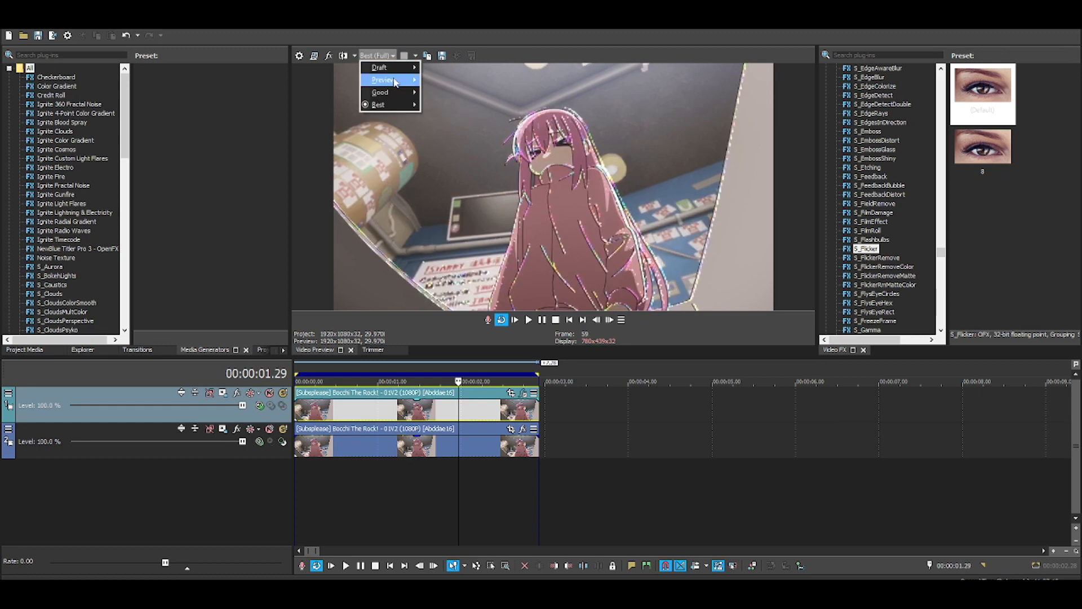
{"action": "left_click", "coordinate": [383, 79]}
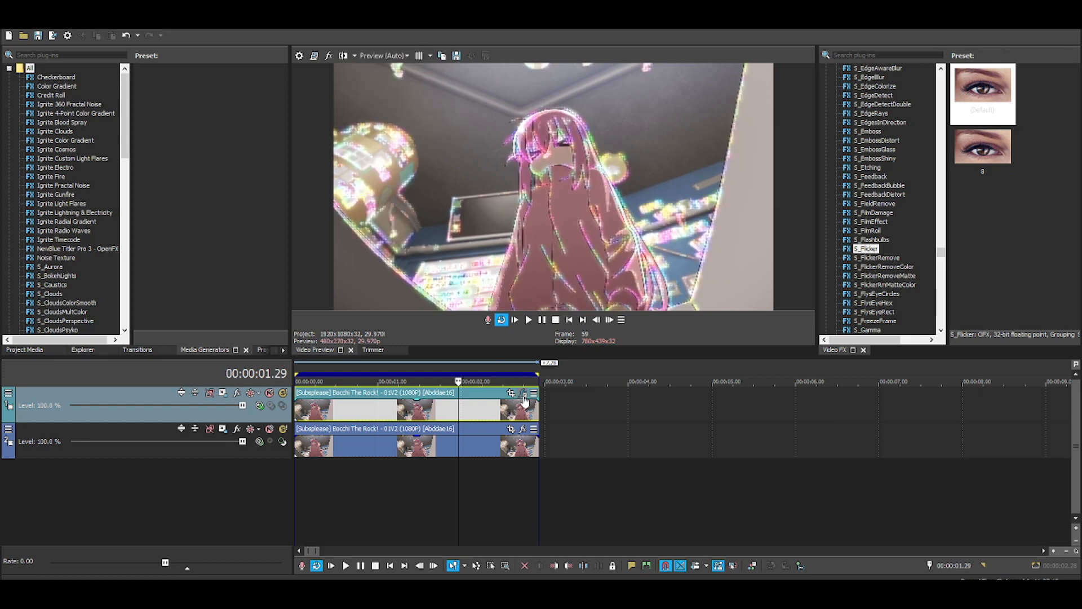
{"action": "left_click", "coordinate": [525, 393]}
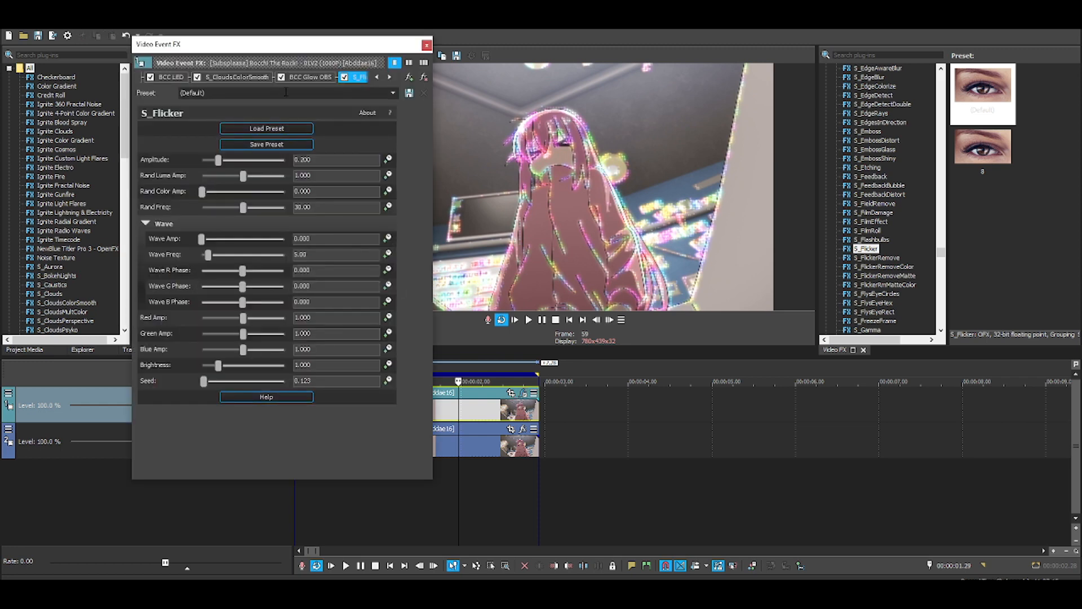
- Lower the BCC DV Fixer threshold to about 1.6, then replay the clip from earlier
{"action": "left_click", "coordinate": [388, 77]}
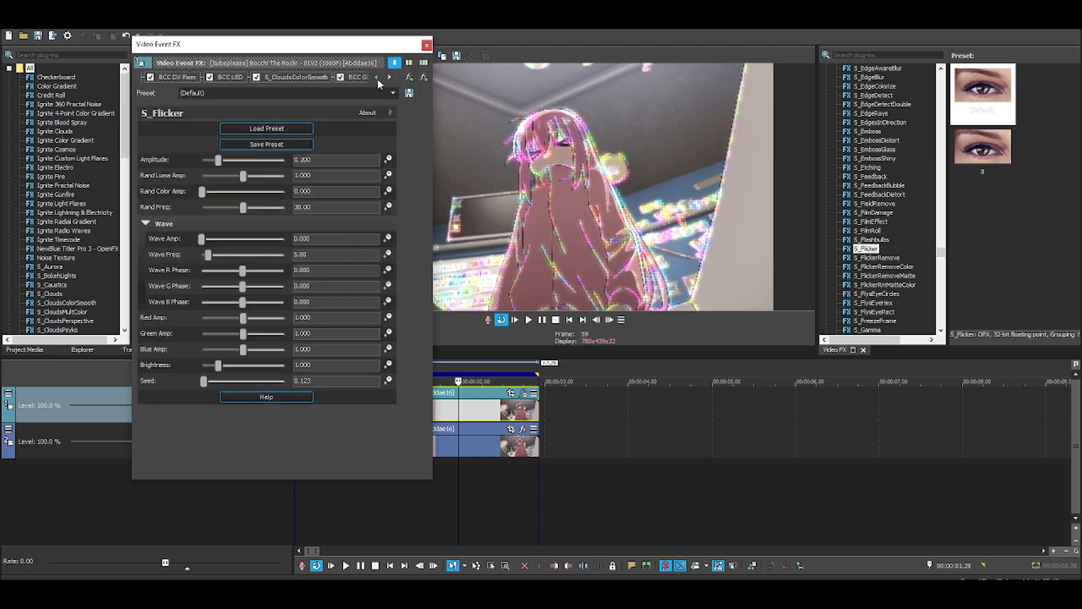
{"action": "left_click", "coordinate": [177, 77]}
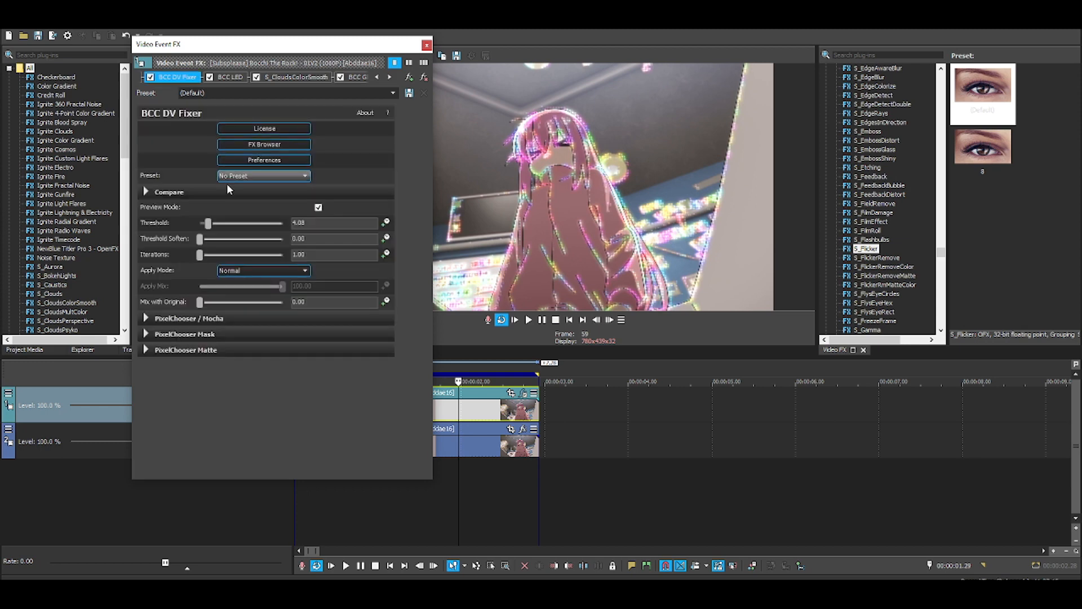
{"action": "left_click_drag", "start_coordinate": [208, 222], "coordinate": [204, 222]}
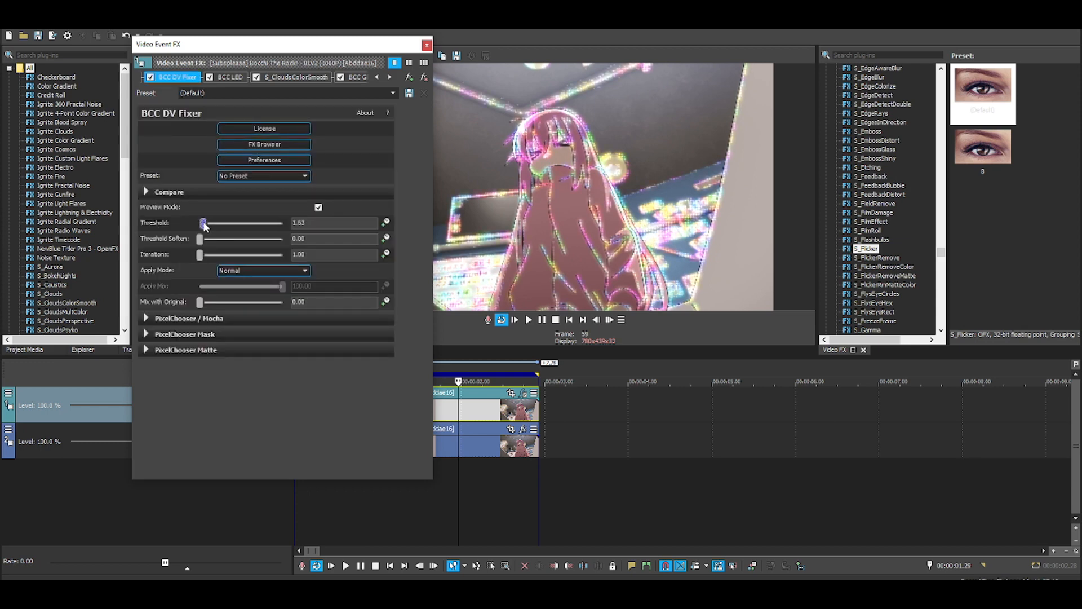
{"action": "left_click_drag", "start_coordinate": [206, 222], "coordinate": [203, 222]}
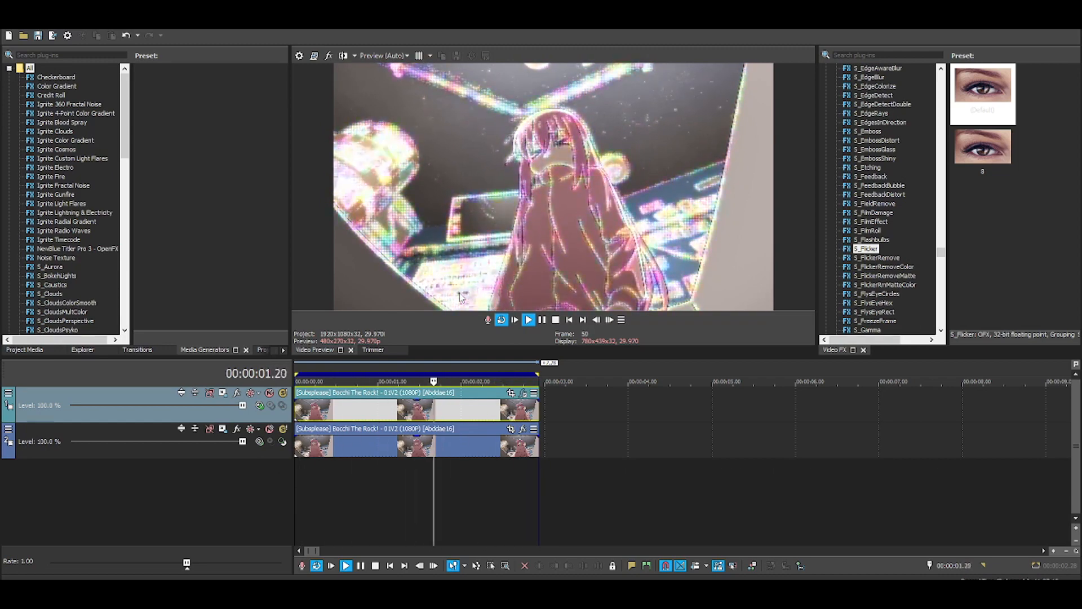
{"action": "left_click", "coordinate": [354, 381]}
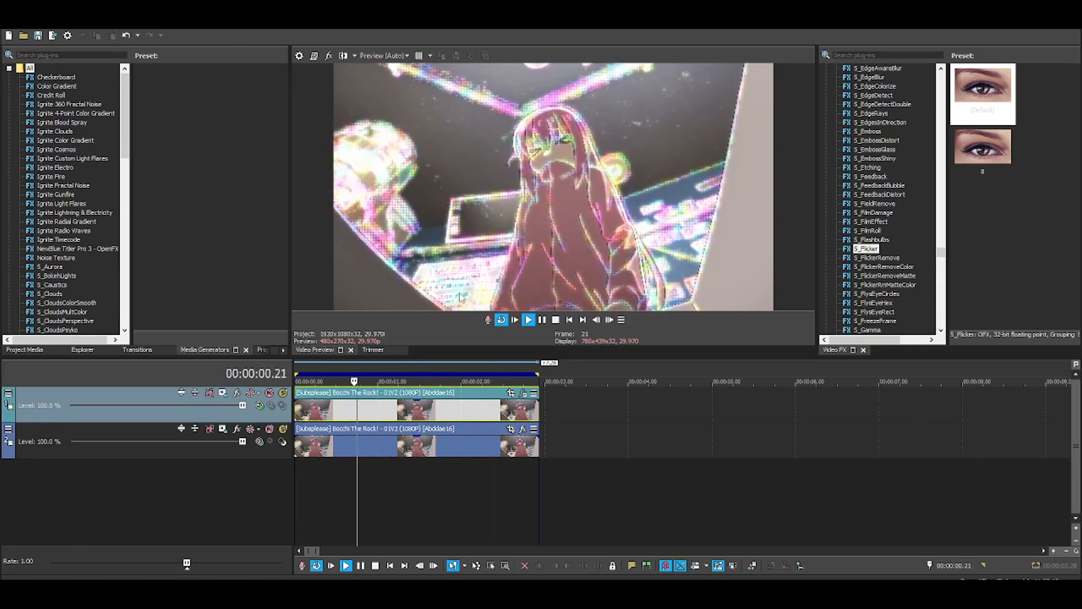